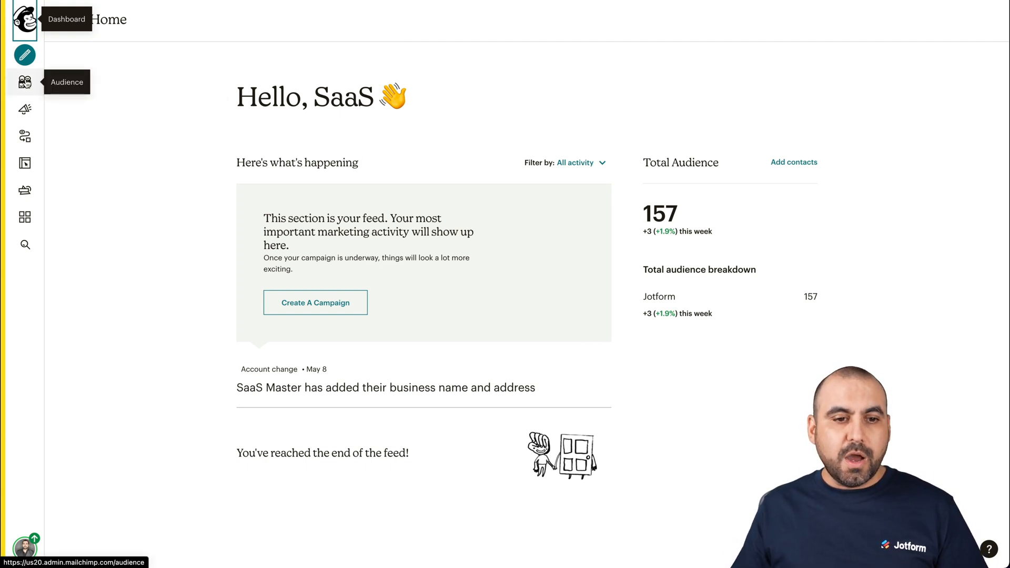
Go via Audience > All contacts > Manage contacts to the Groups page of the Jotform audience.
click(24, 82)
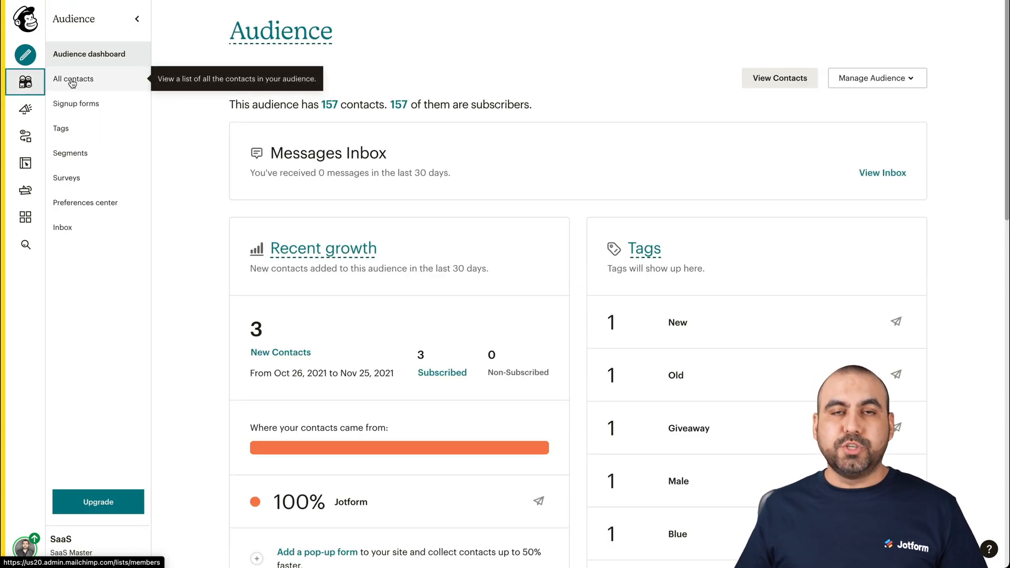
click(74, 79)
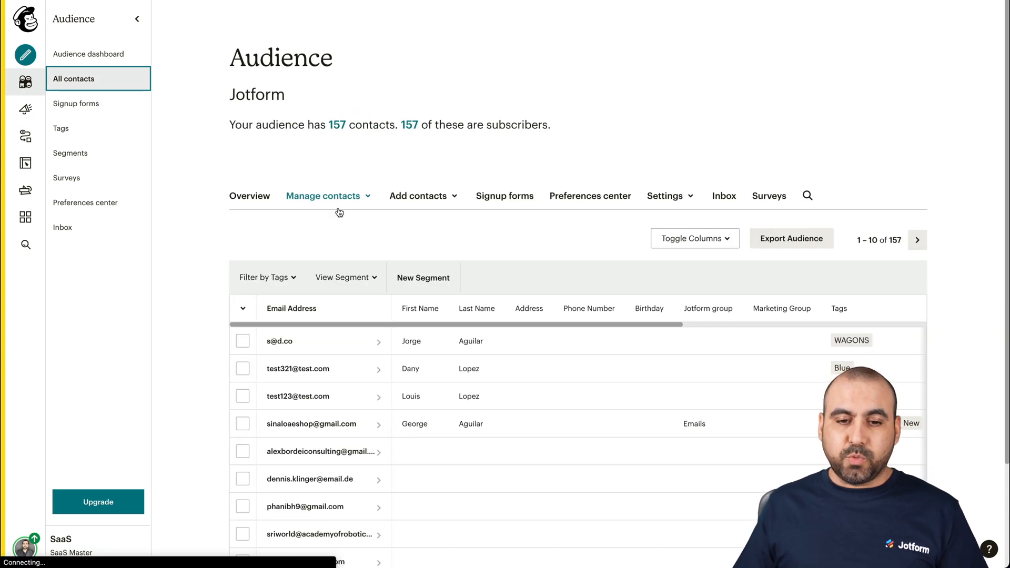
click(324, 196)
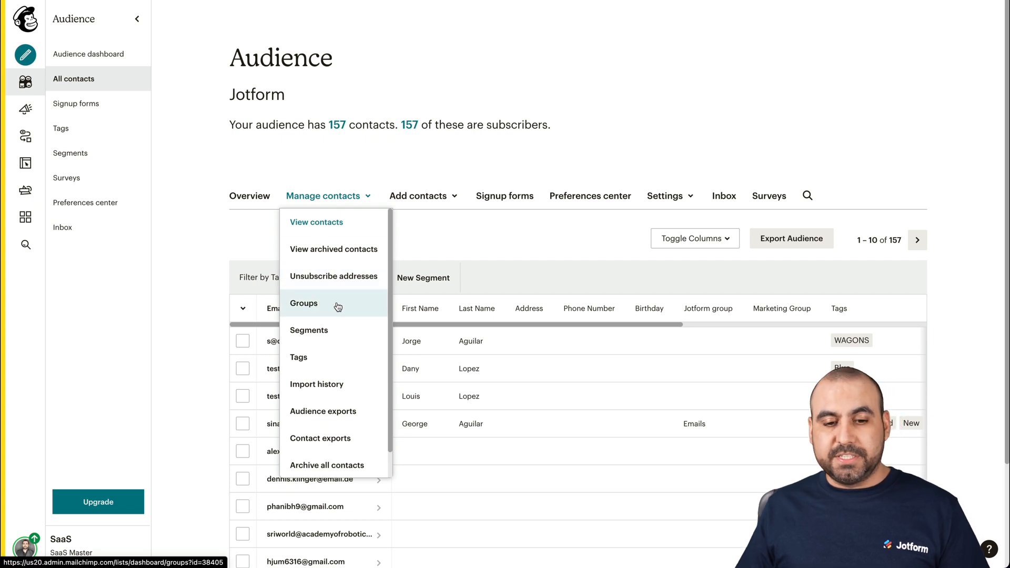
click(303, 303)
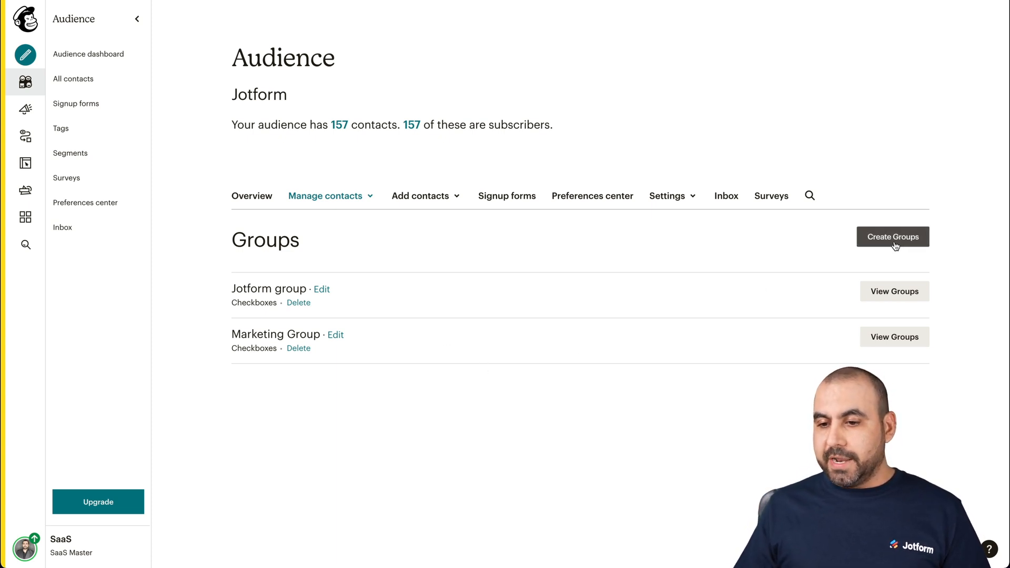
Create and save group category AUTOMOBILES with group names CARS, TRUCKS and SUV.
click(892, 237)
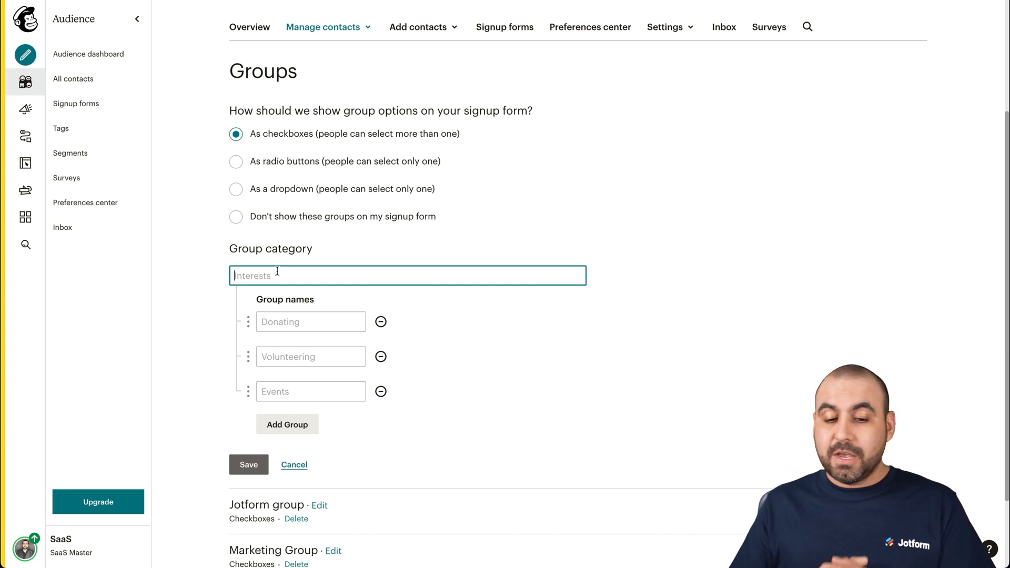
text(AUTOMOBILES)
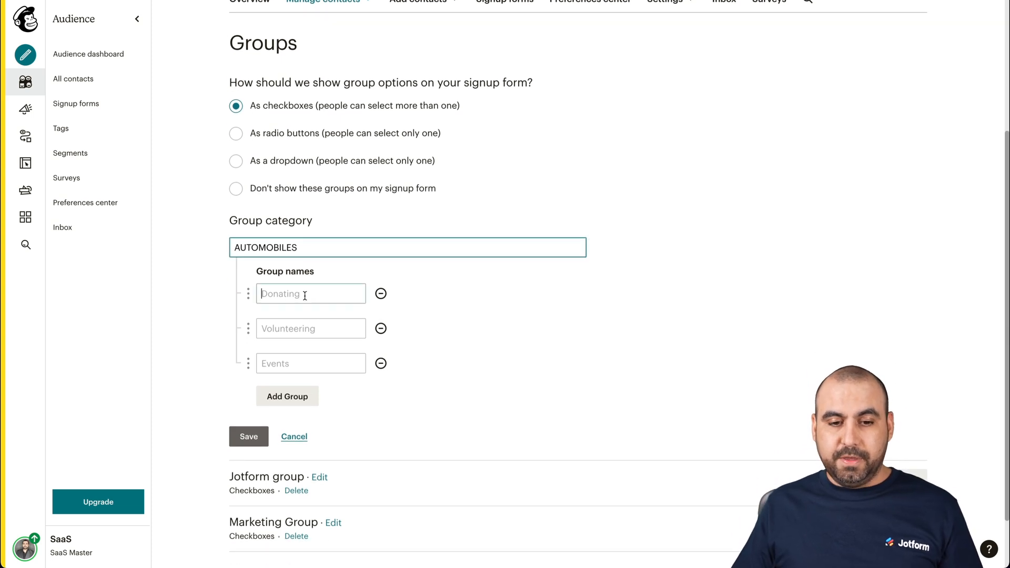
text(CARS)
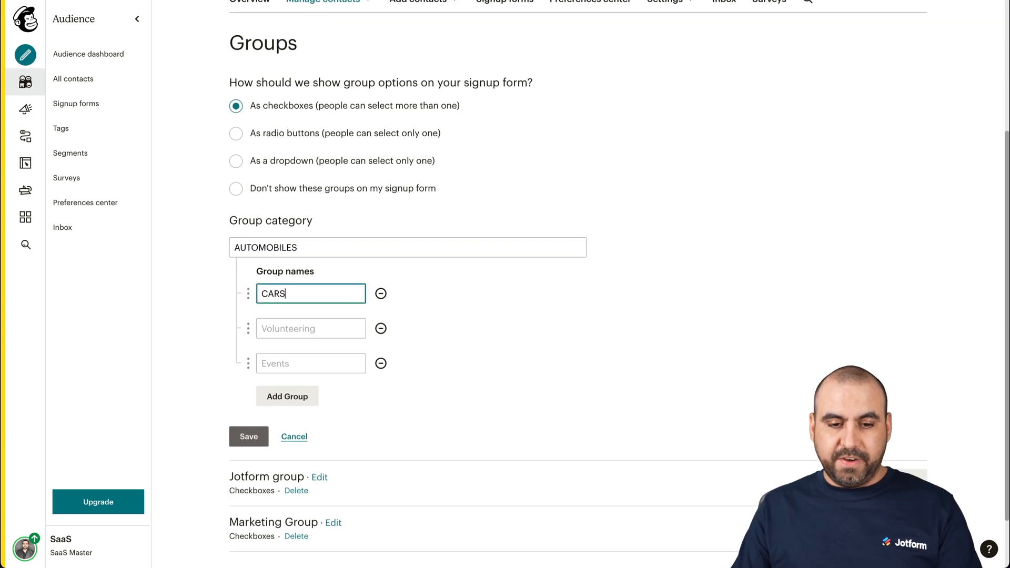
text(TRUCKS)
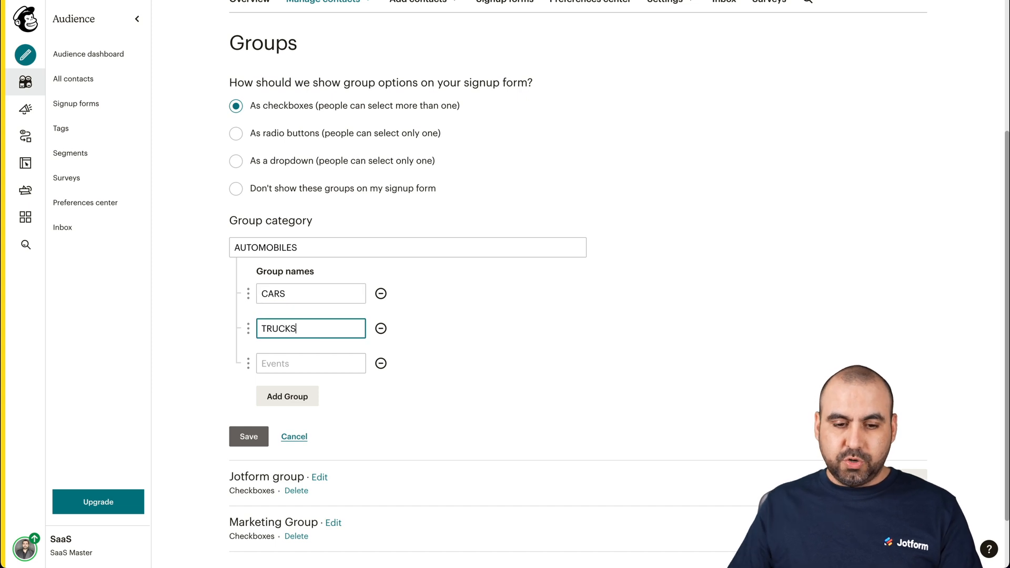
text(SUV)
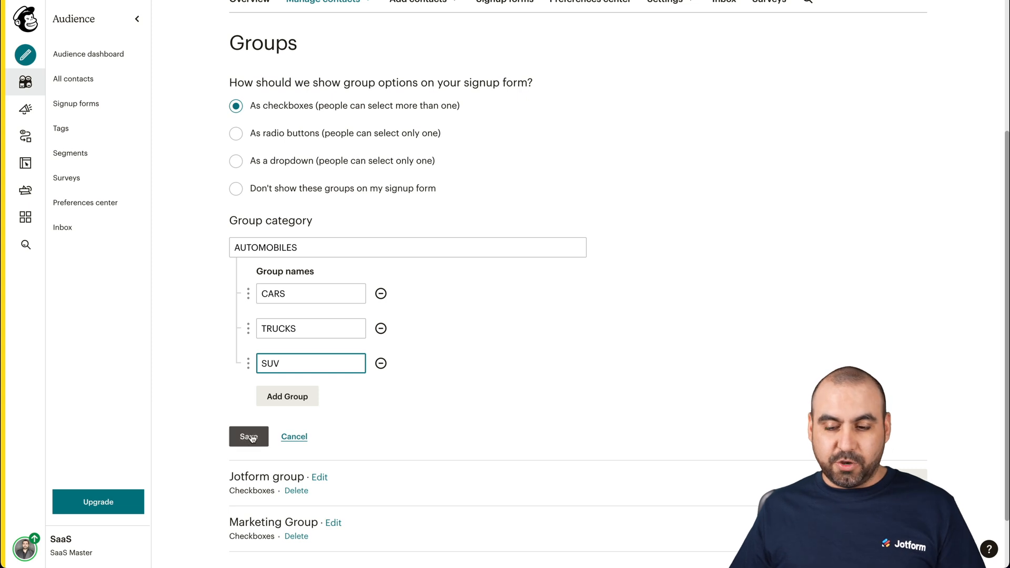
click(249, 436)
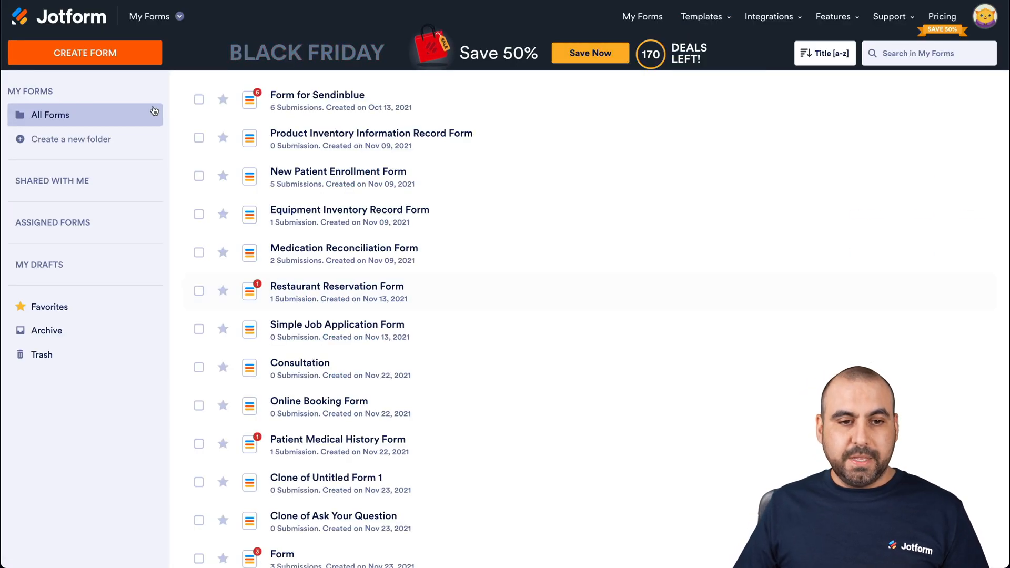
Create a new form starting from scratch, landing in the empty Form Builder.
click(84, 52)
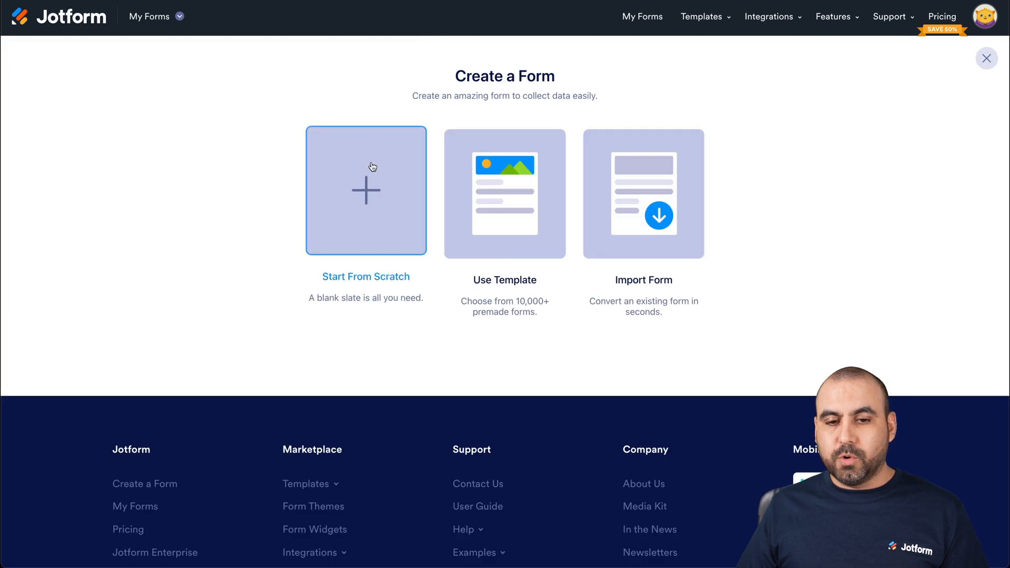
click(365, 190)
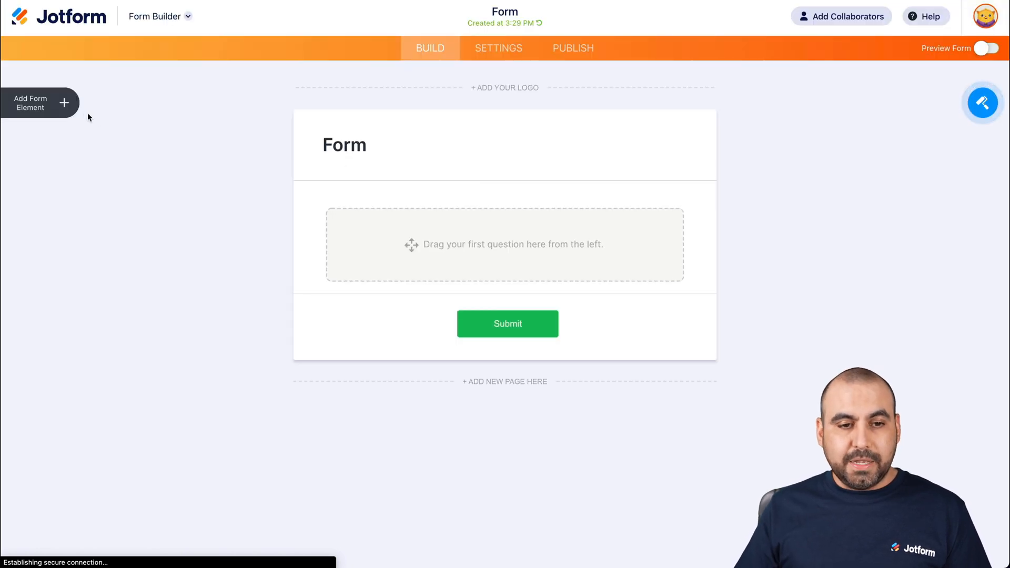
Add a Full Name field and a Single Choice question from the form elements panel.
click(39, 102)
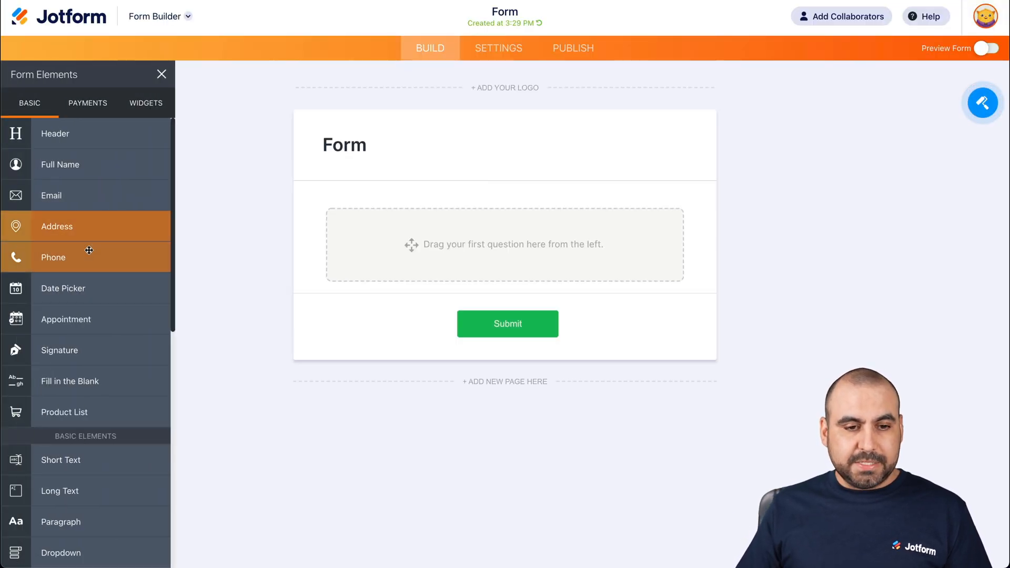
drag(60, 164, 504, 243)
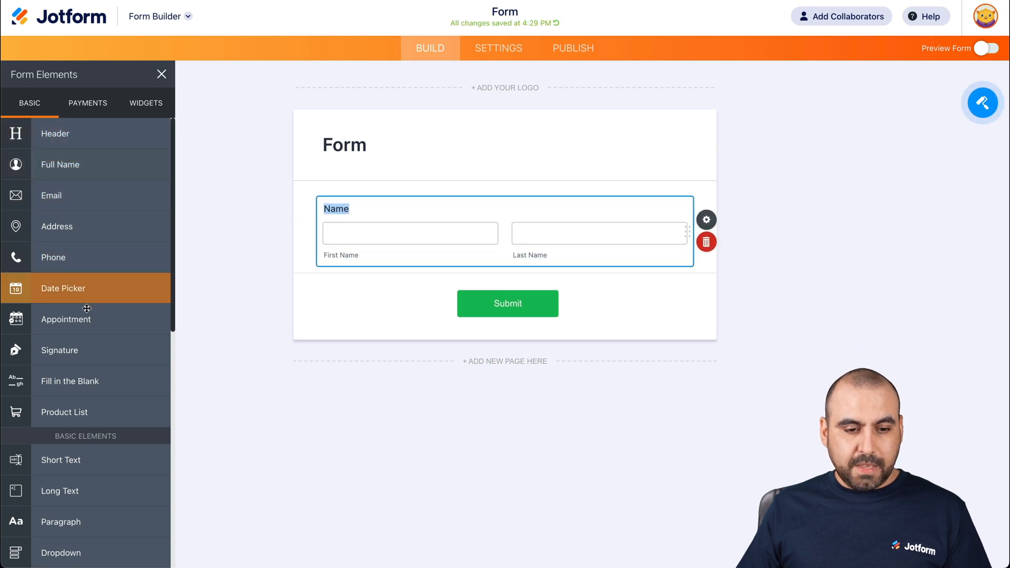
scroll(down, 3)
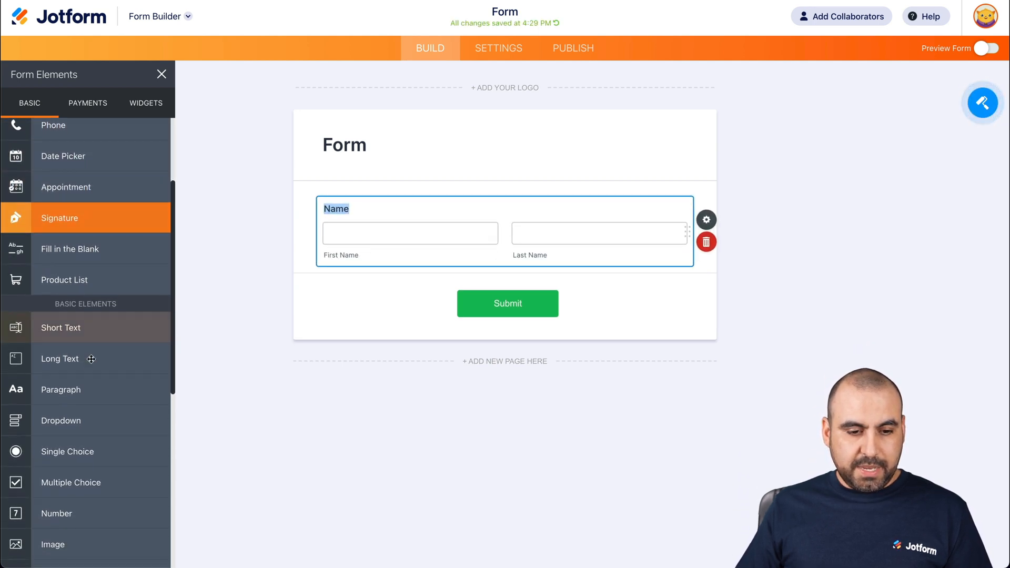
scroll(down, 3)
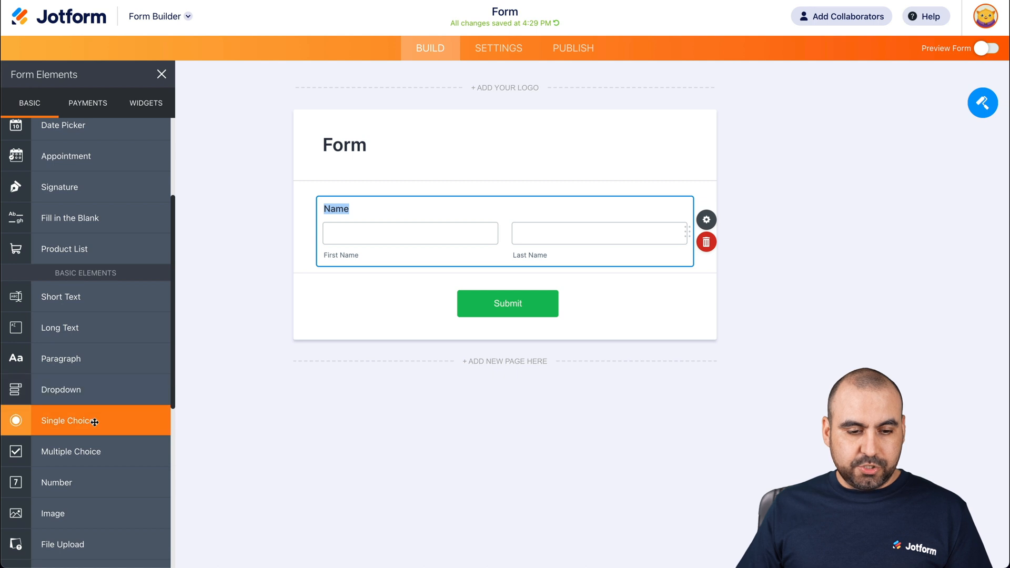
click(68, 421)
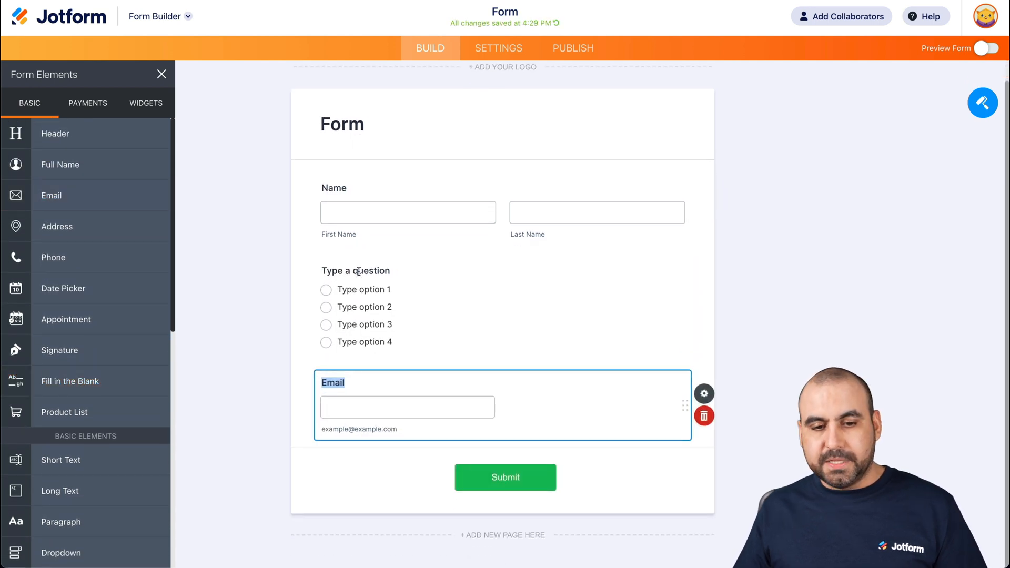
Label the question 'What car do you like the most' with options CARS, TRUCKS, SUV, removing the fourth.
click(355, 270)
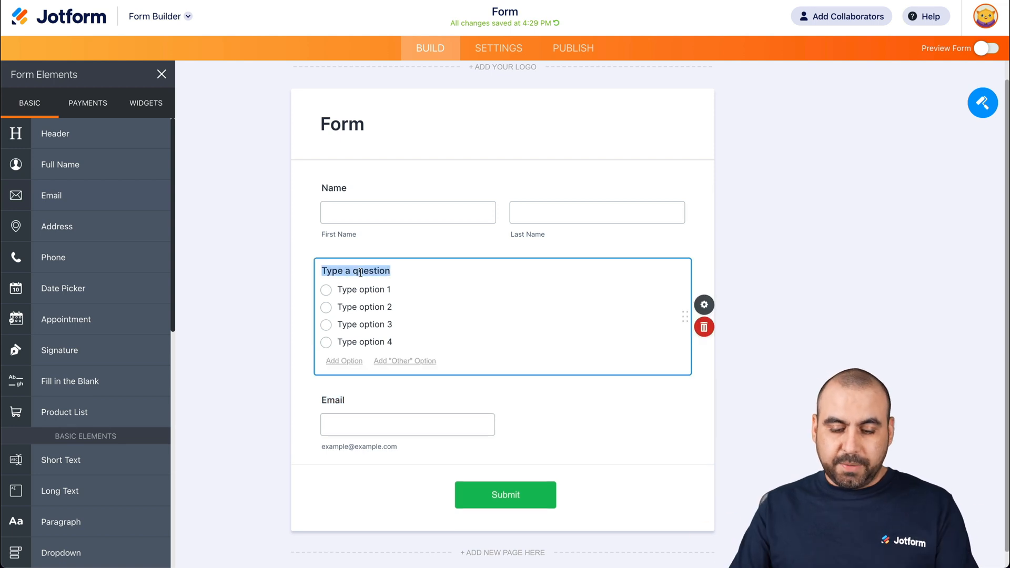
text(What car do)
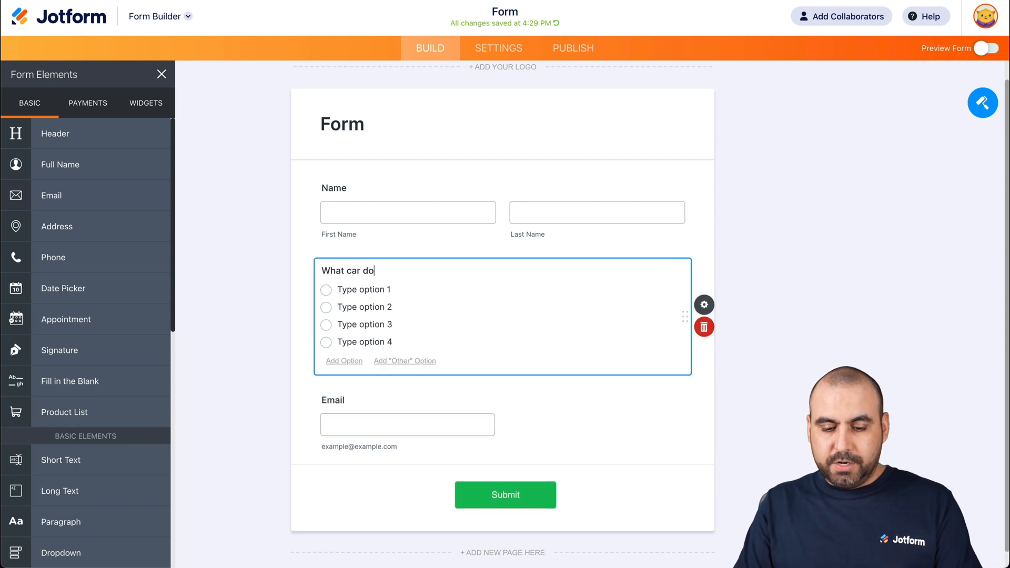
text(you like the mos)
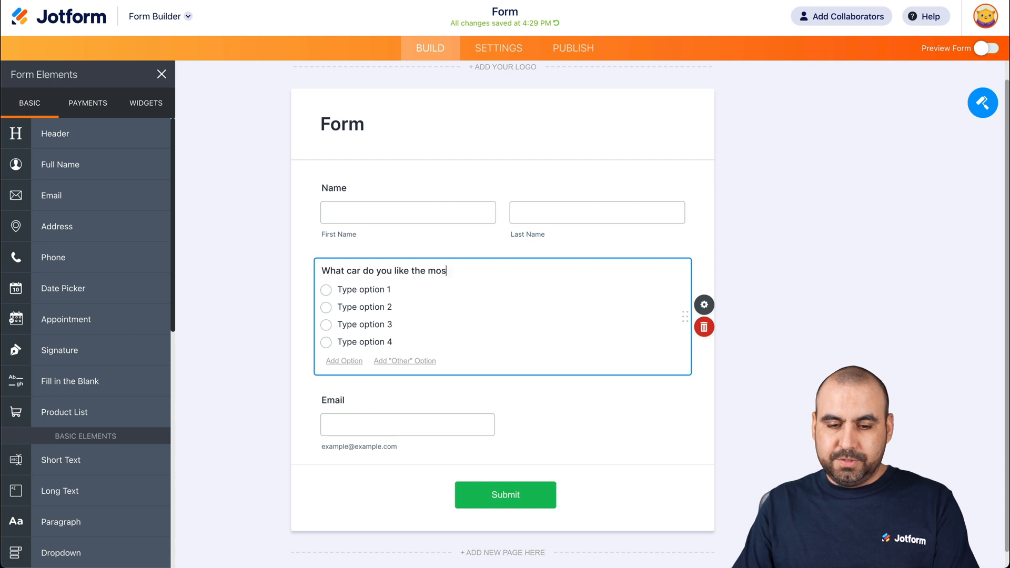
double_click(363, 289)
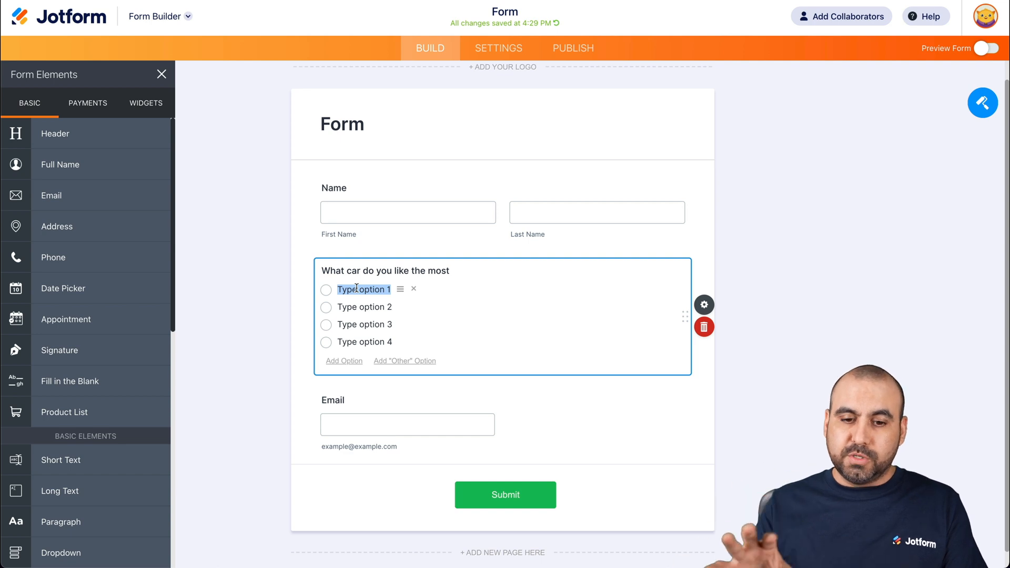
text(CARS)
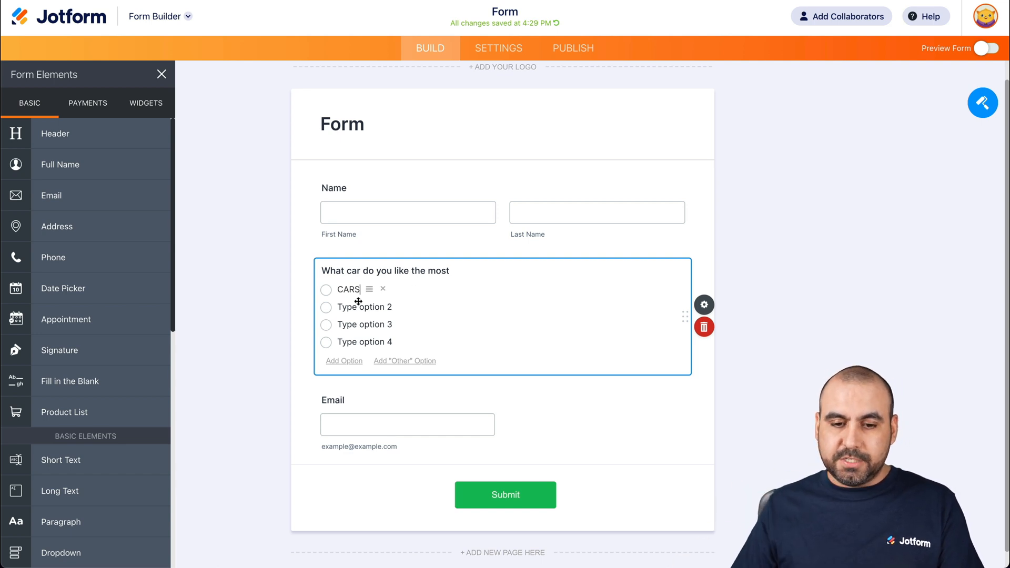
text(TRUCKS)
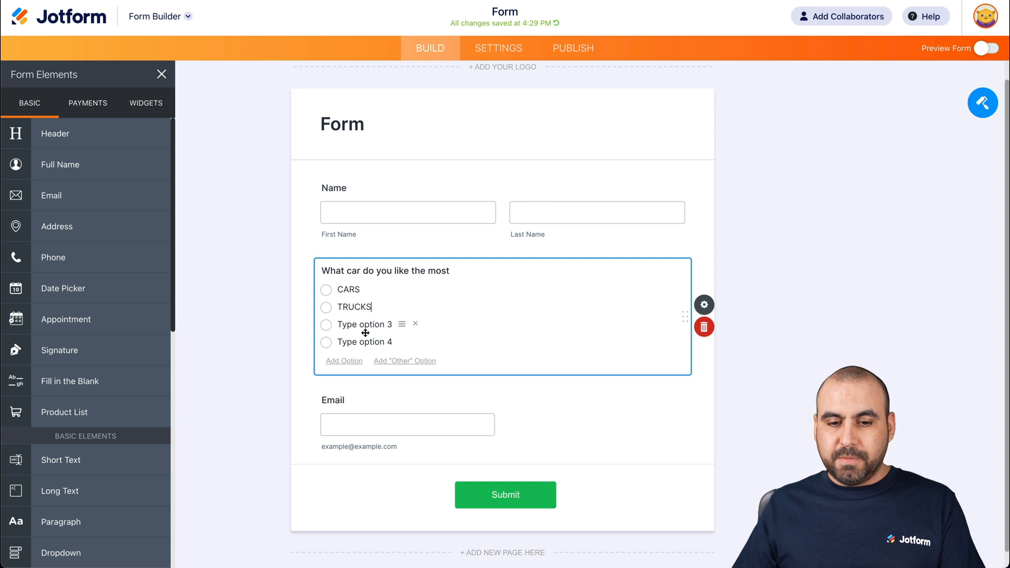
text(SUV)
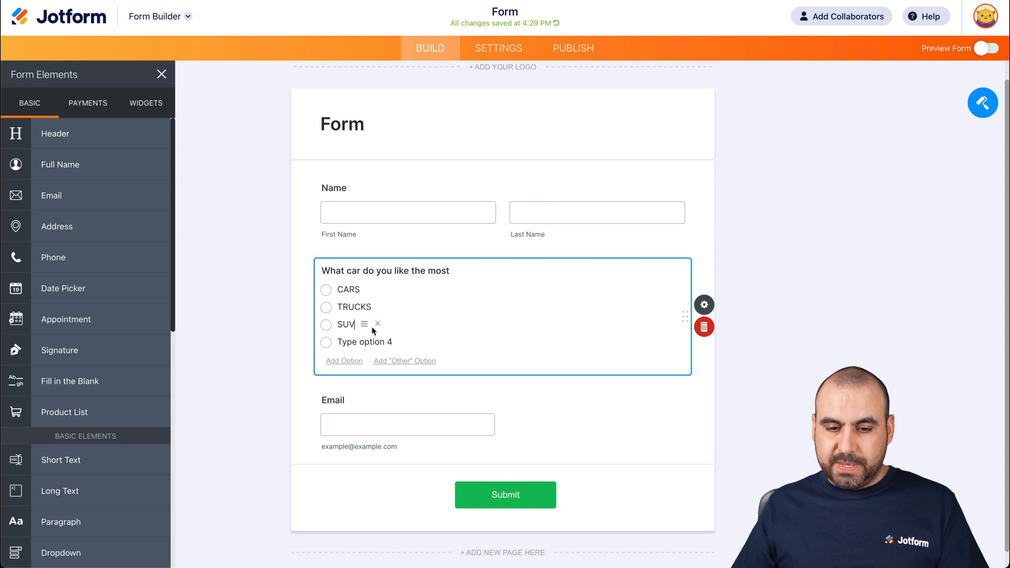
click(378, 324)
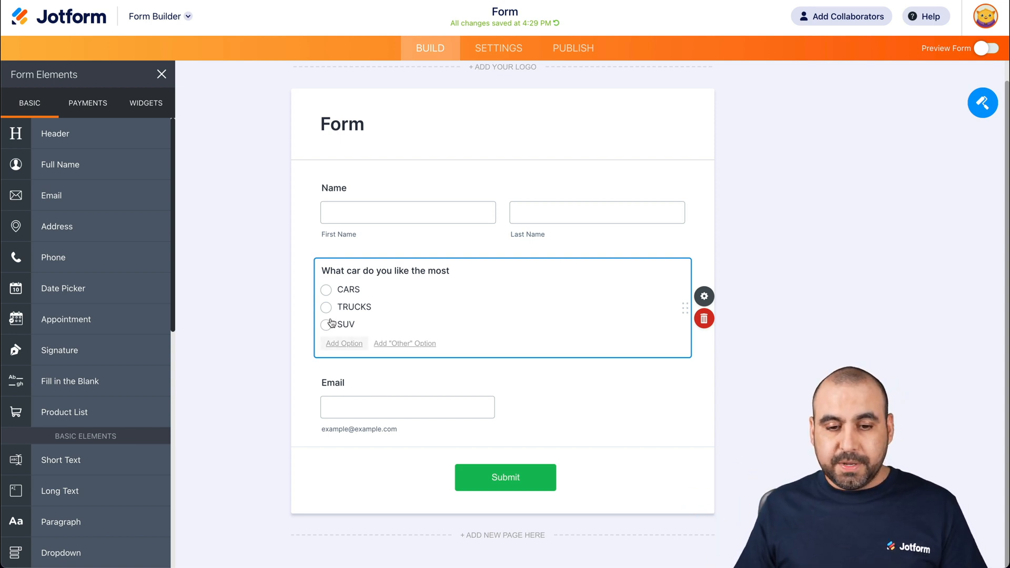
mouse_move(298, 298)
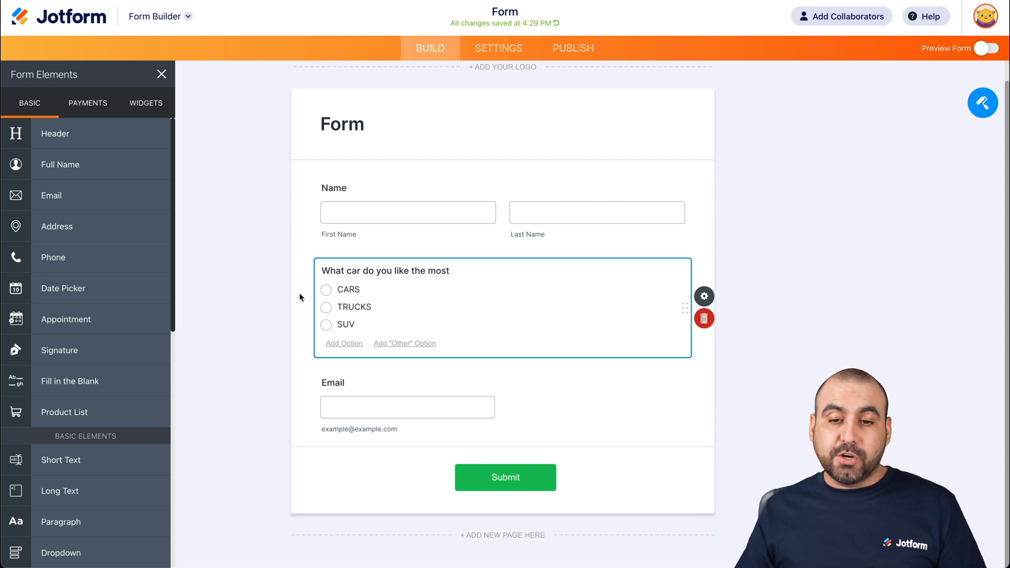
From Settings > Integrations, find and select the Mailchimp integration for this form.
click(498, 48)
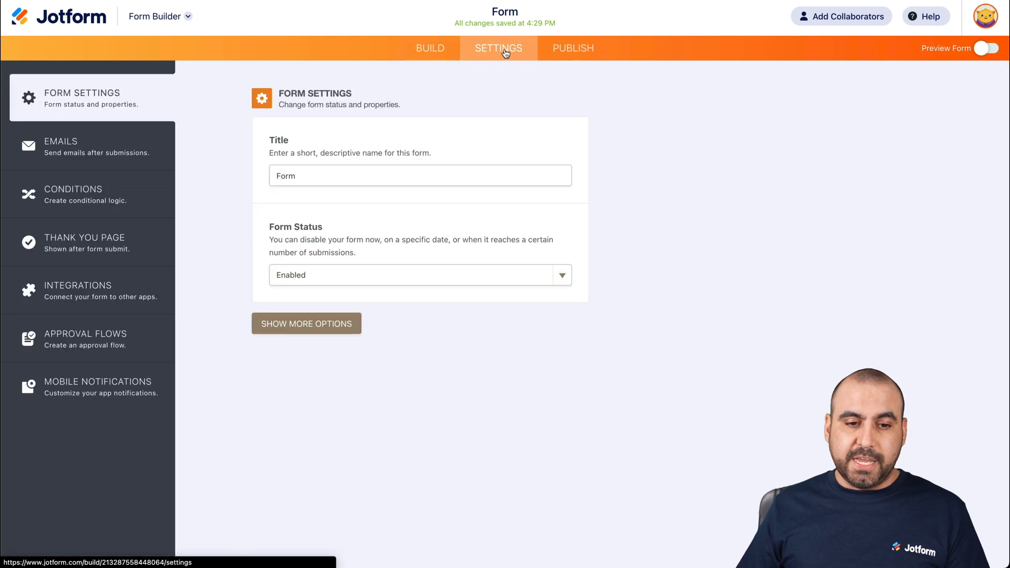
click(77, 290)
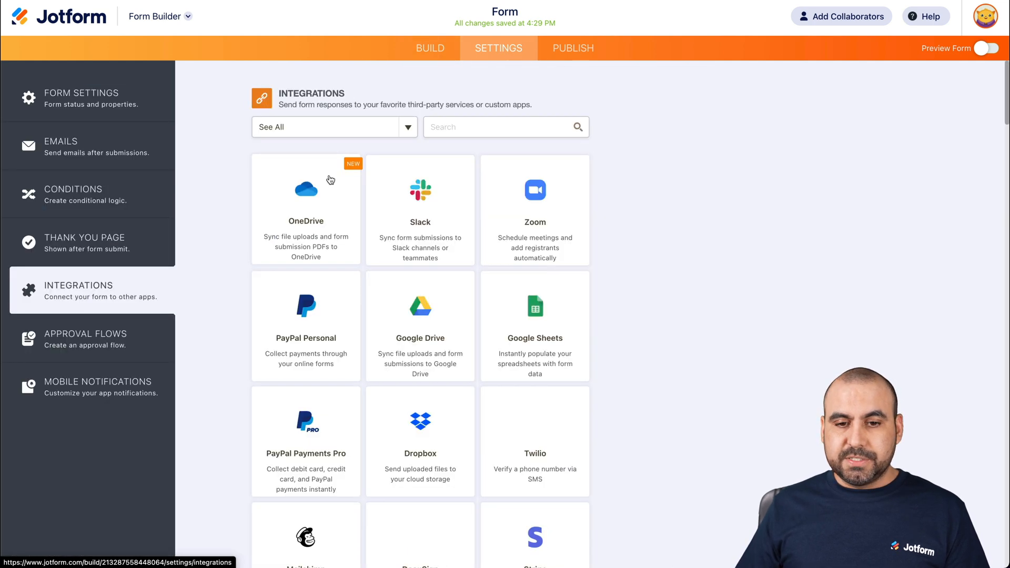
text(mailchimp)
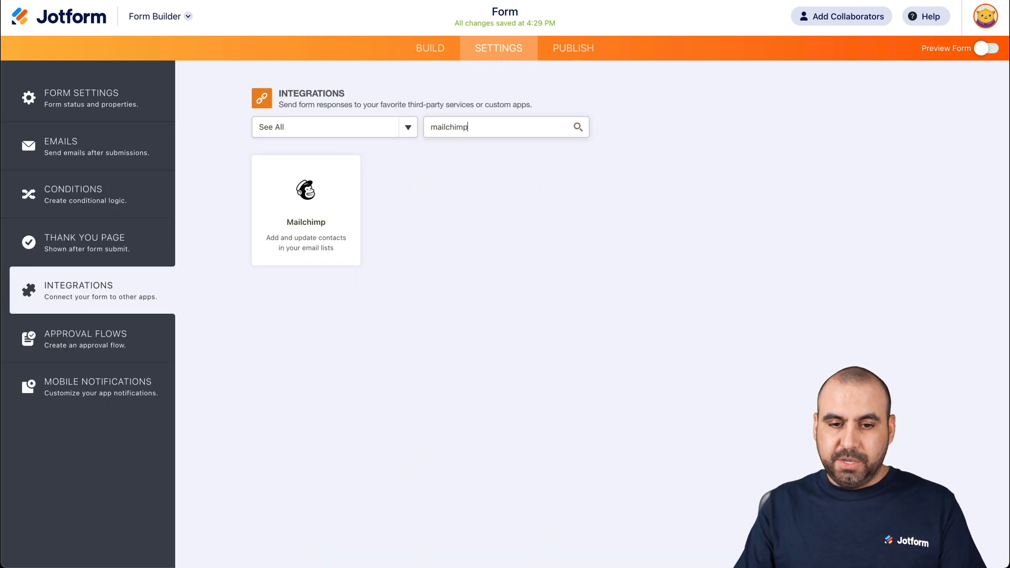
click(305, 209)
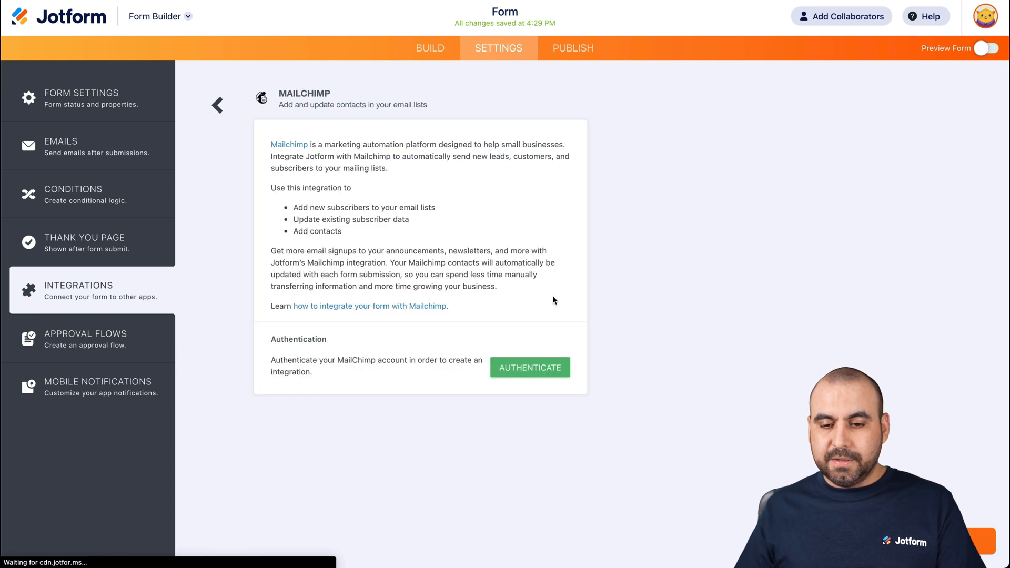
Authenticate with Mailchimp: log in and allow Jotform access to the account.
click(530, 368)
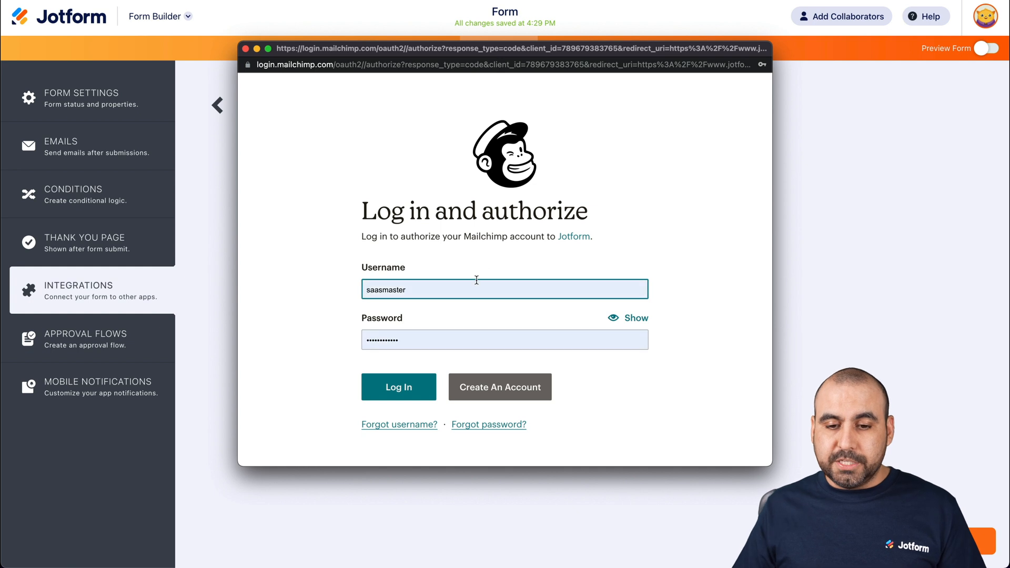
click(398, 386)
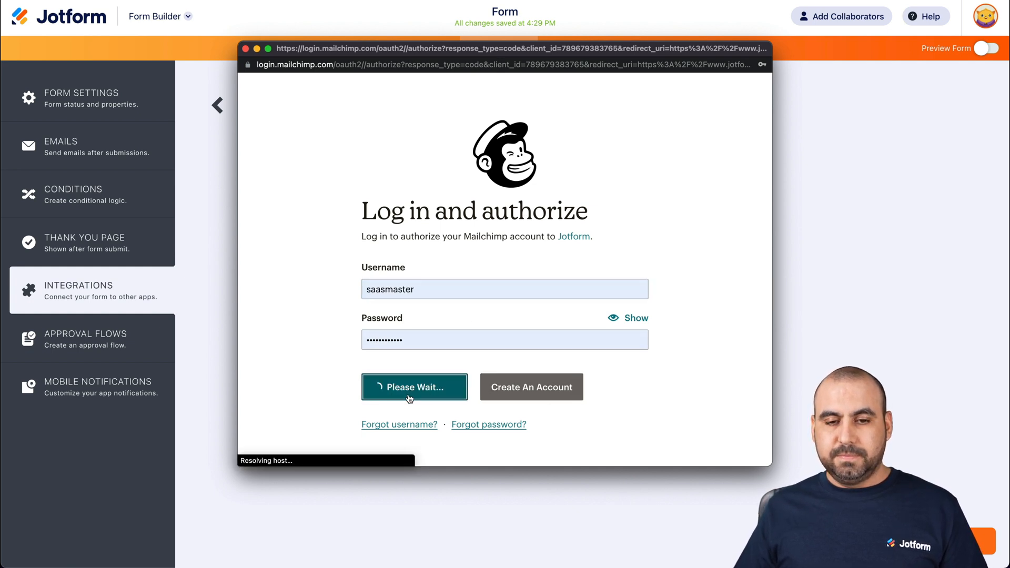
click(414, 387)
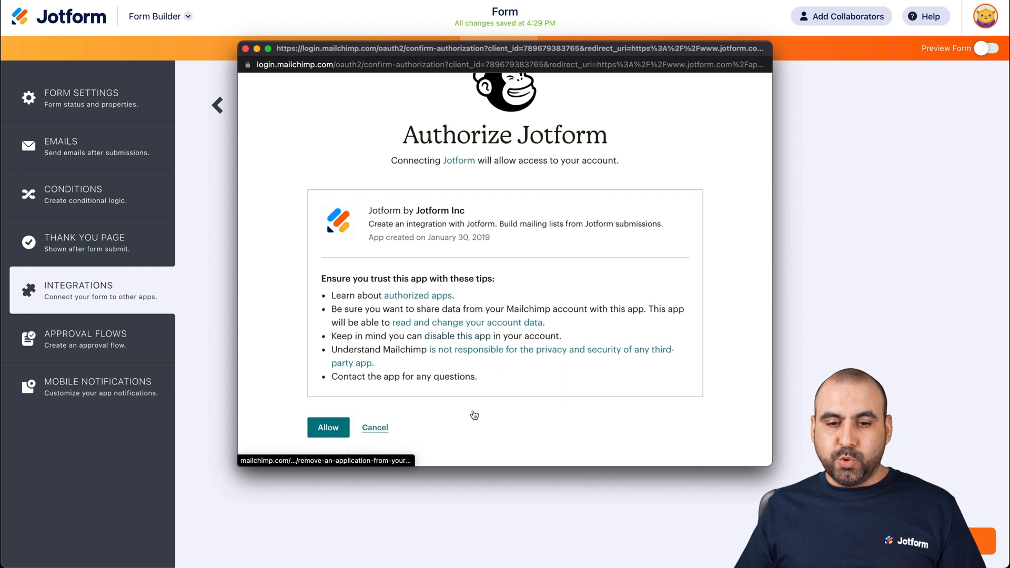
click(329, 427)
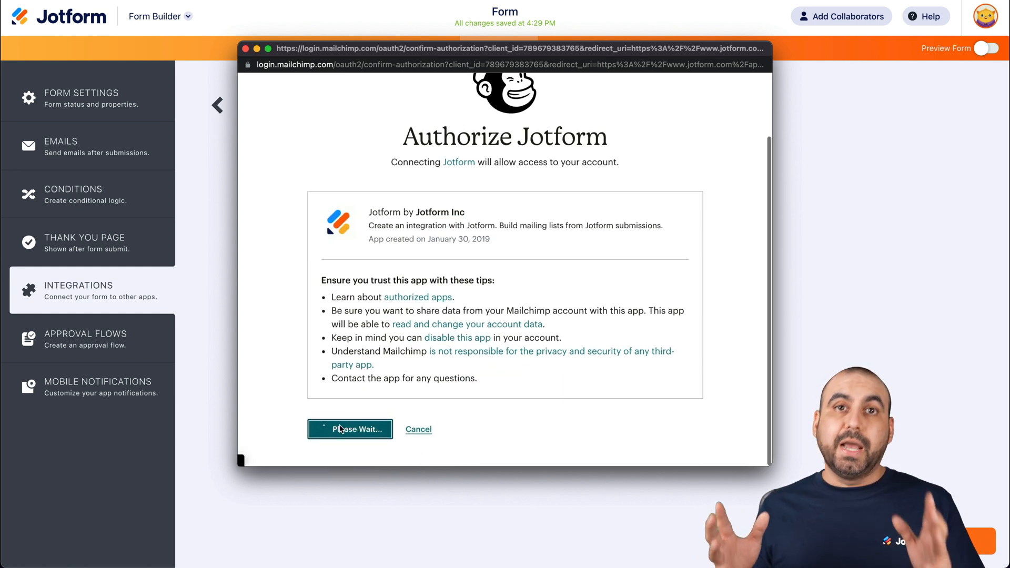
click(350, 429)
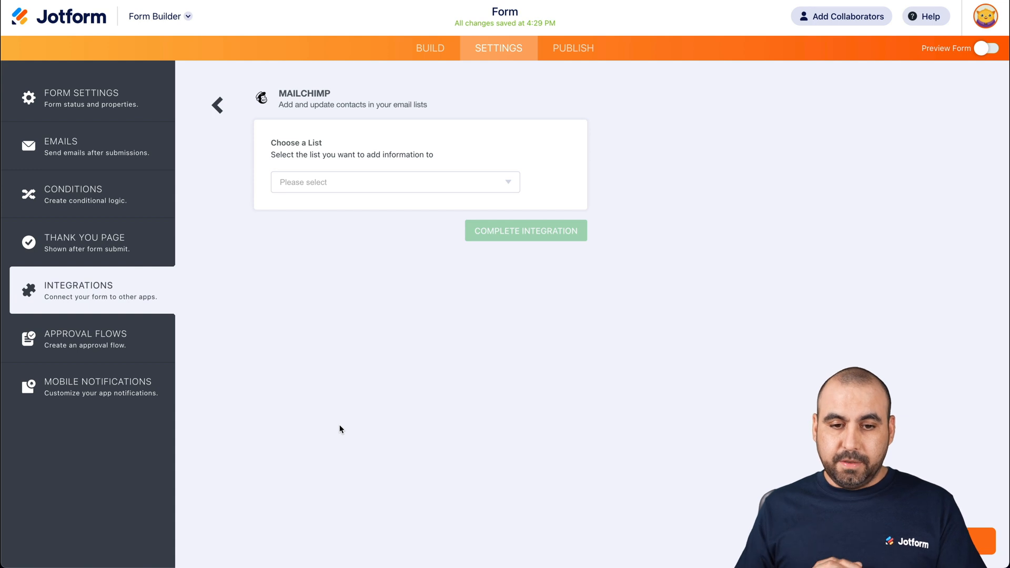
Choose the Jotform mailing list and set Interest Groups to 'Let subscribers select their groups'.
click(394, 182)
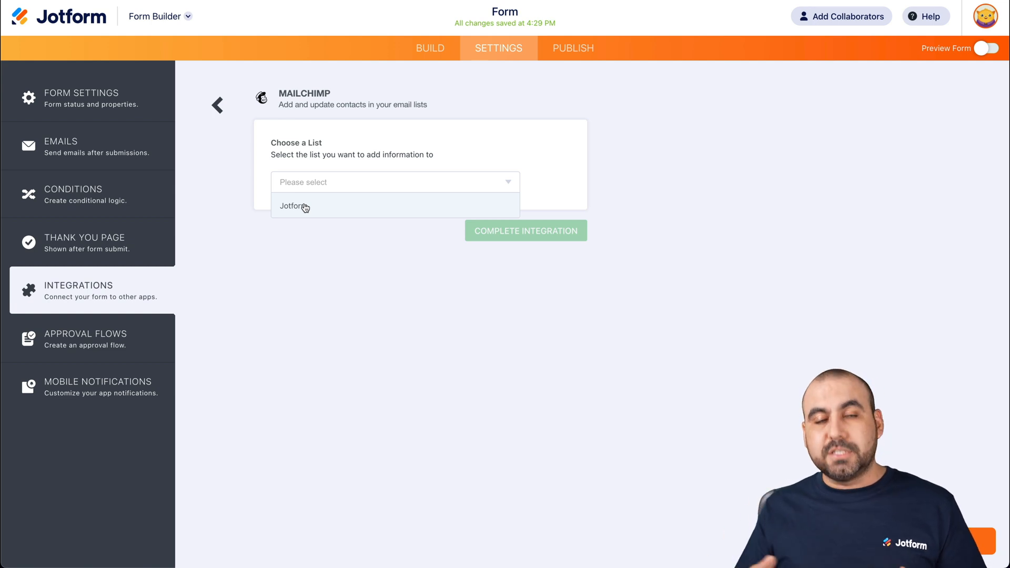
click(293, 207)
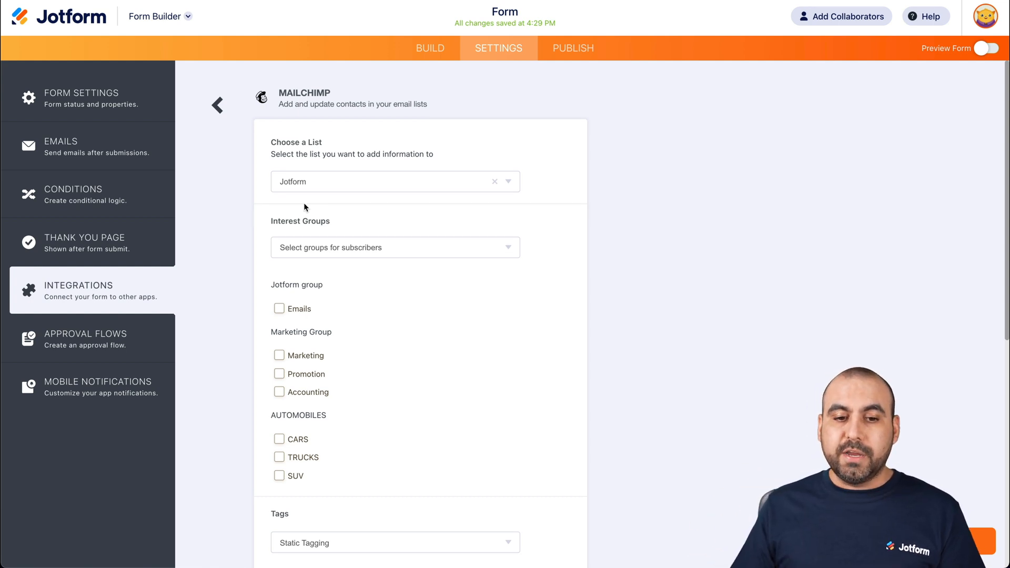
scroll(down, 3)
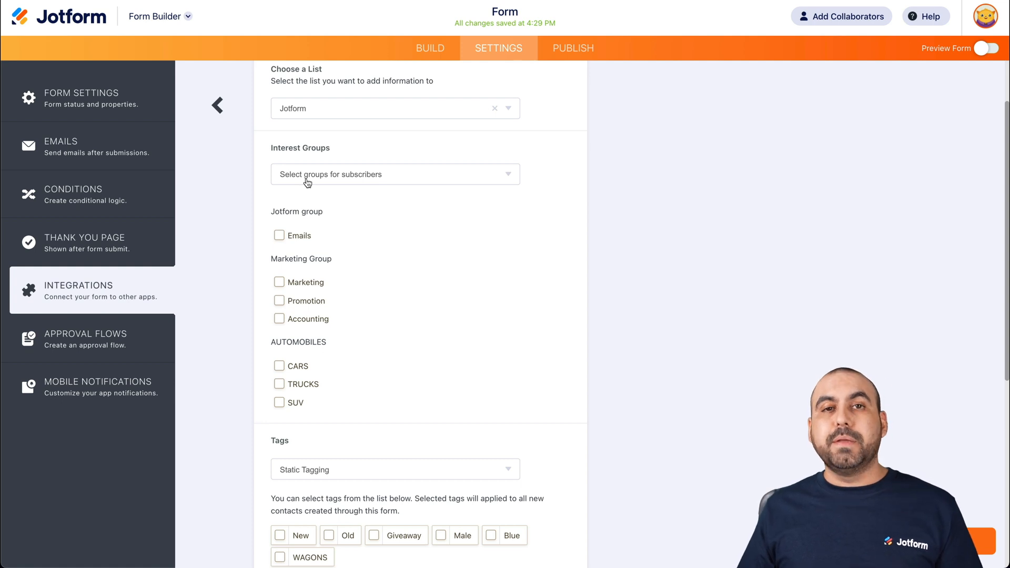
click(394, 174)
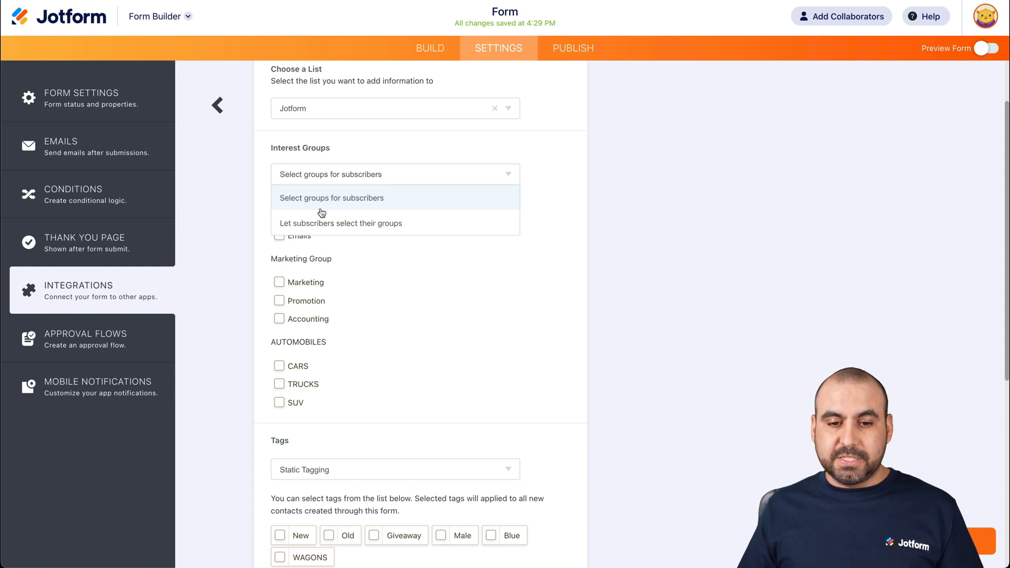
click(340, 223)
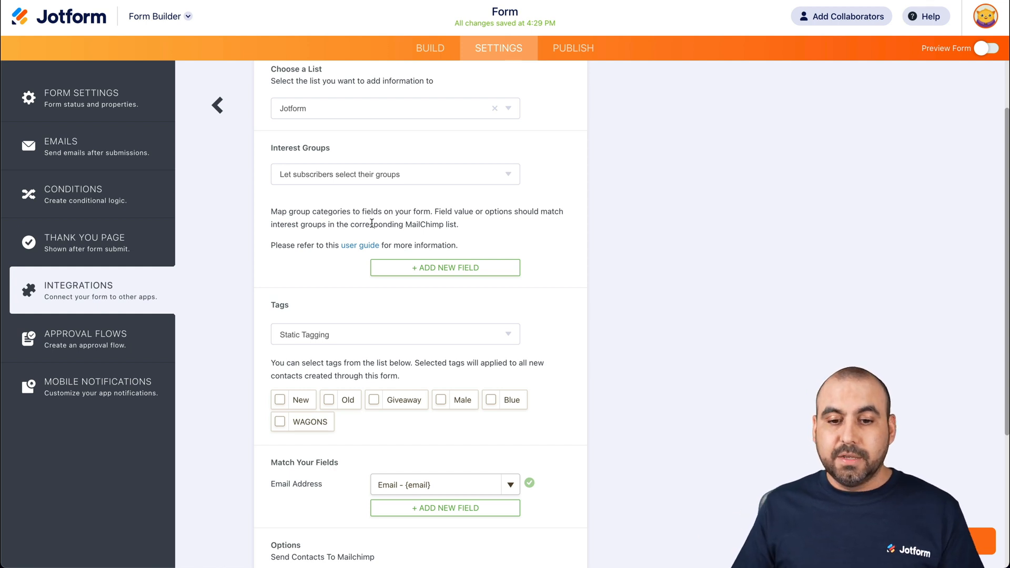
Add a new field mapping AUTOMOBILES to 'What car do you like the most - {whatCar}'.
click(444, 268)
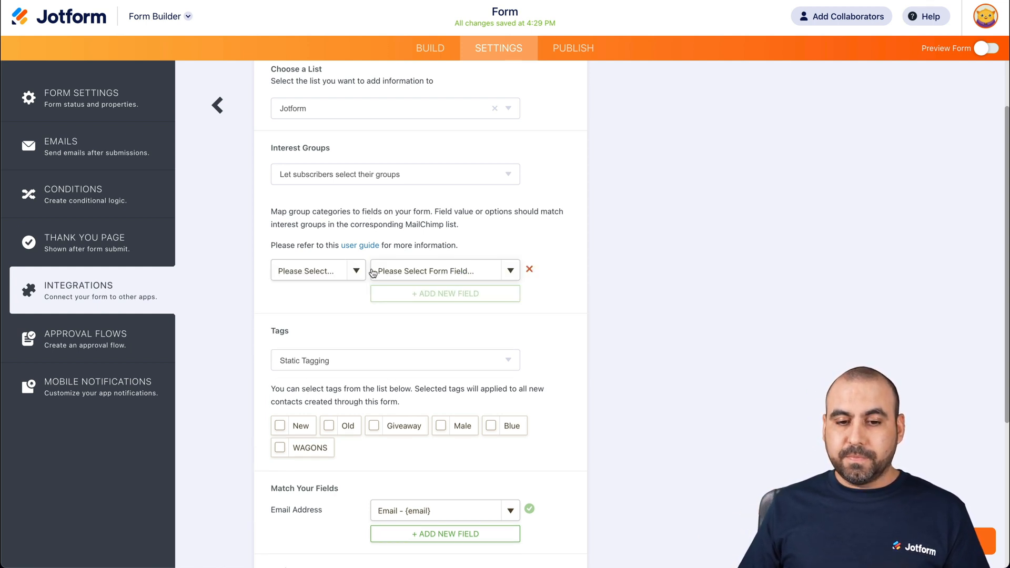
click(317, 270)
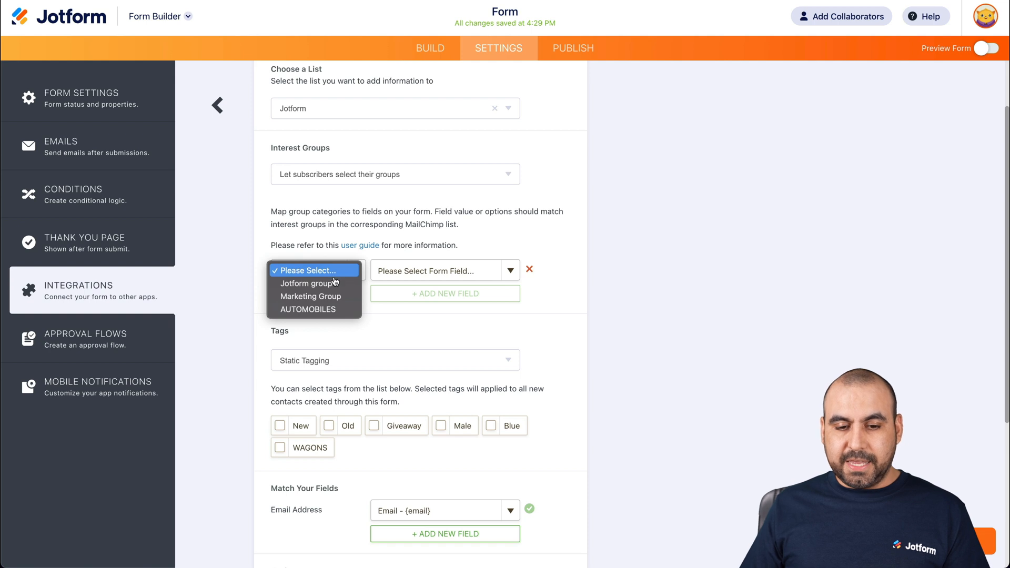
click(308, 309)
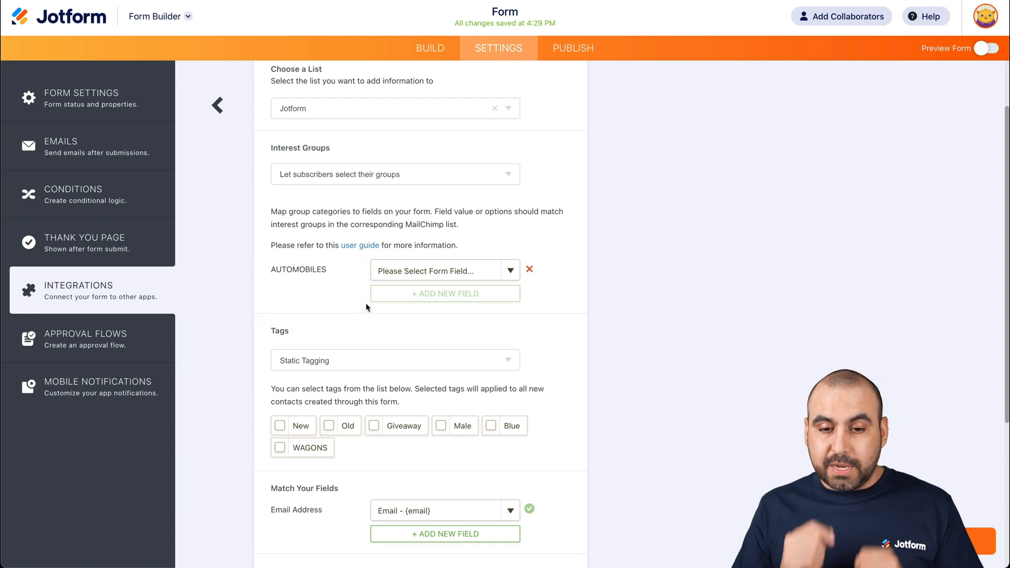
click(443, 270)
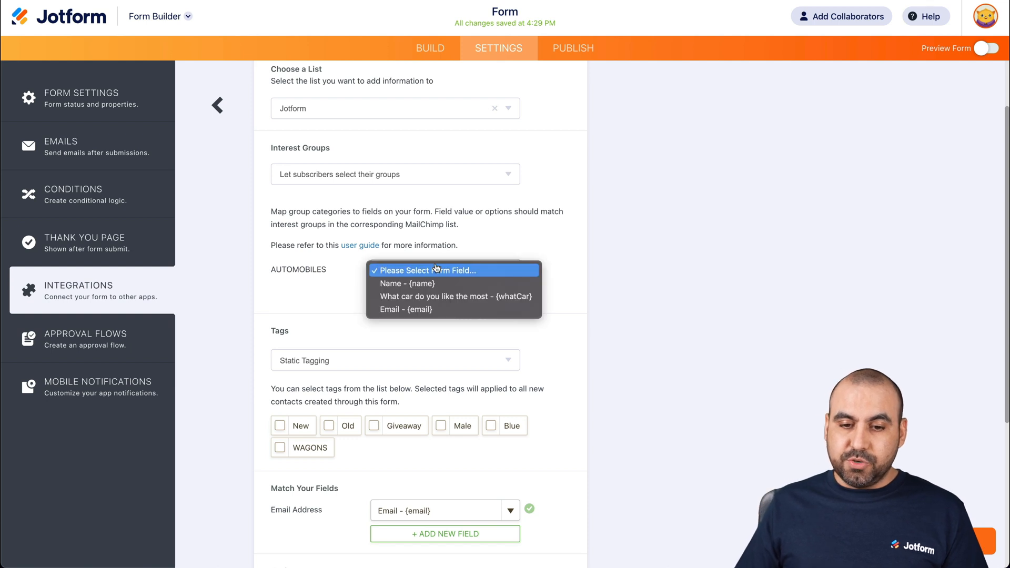
mouse_move(454, 297)
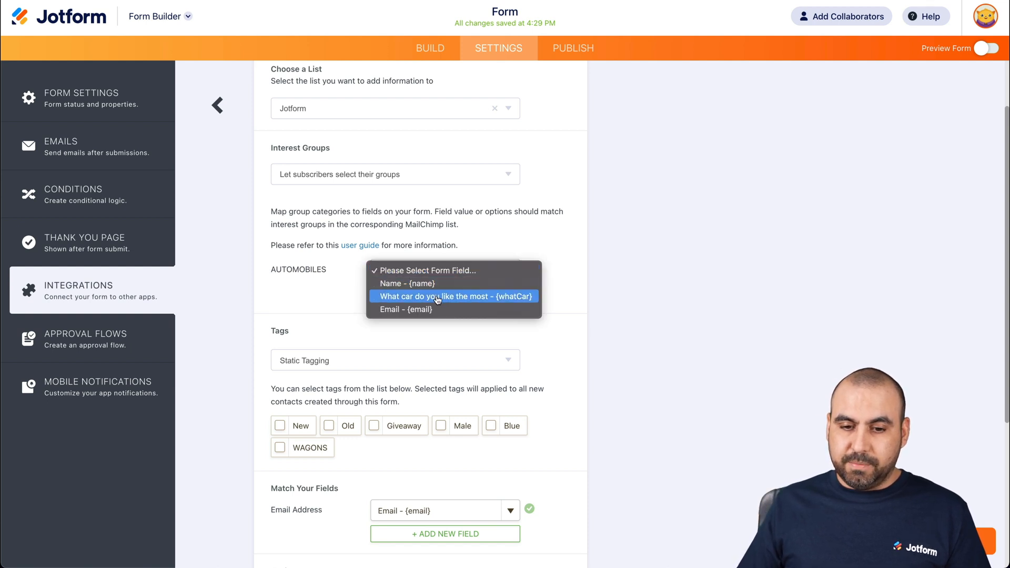
click(453, 297)
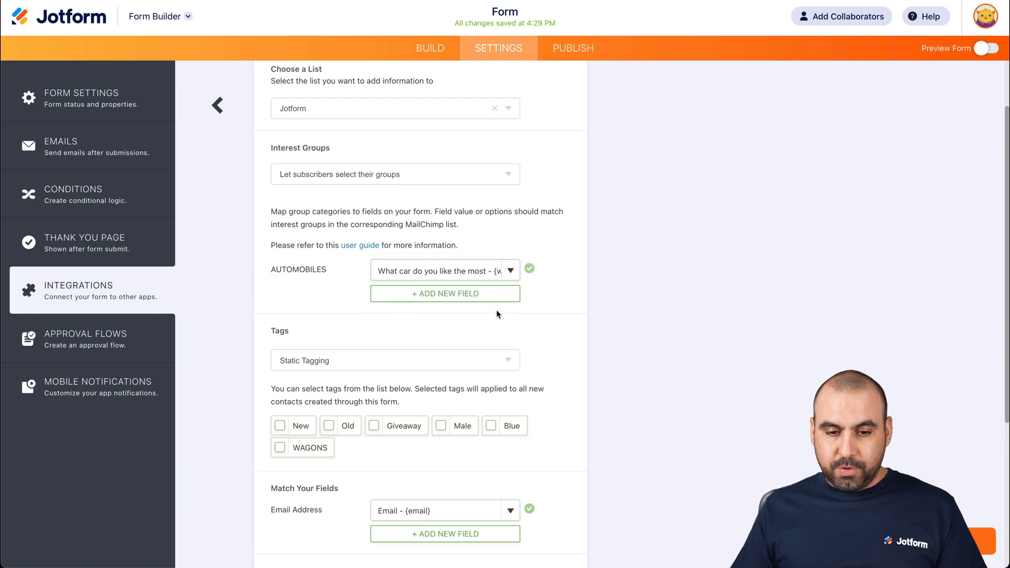
scroll(down, 3)
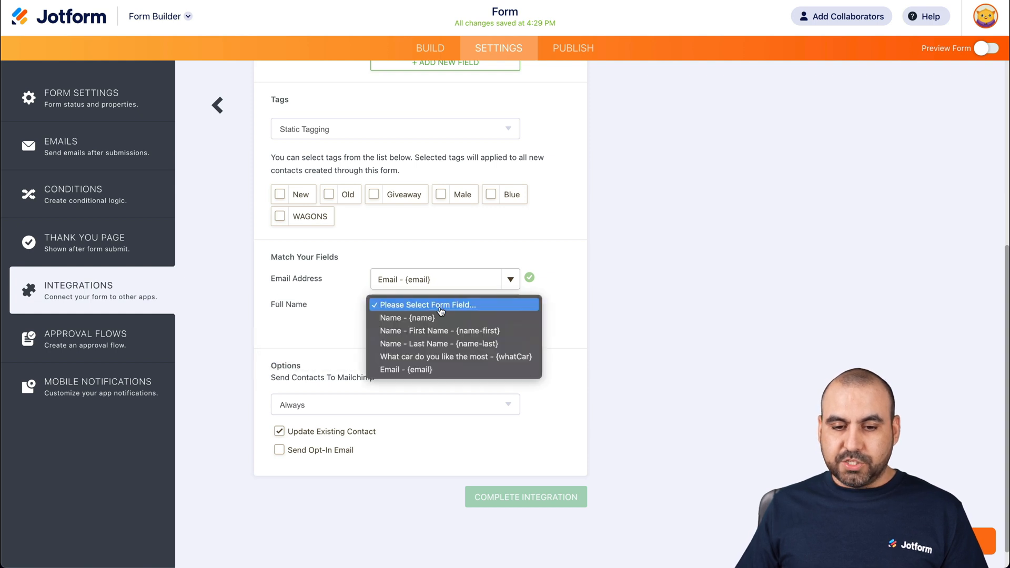
Match Full Name to Name - {name}, complete the integration and close the ready message.
click(417, 318)
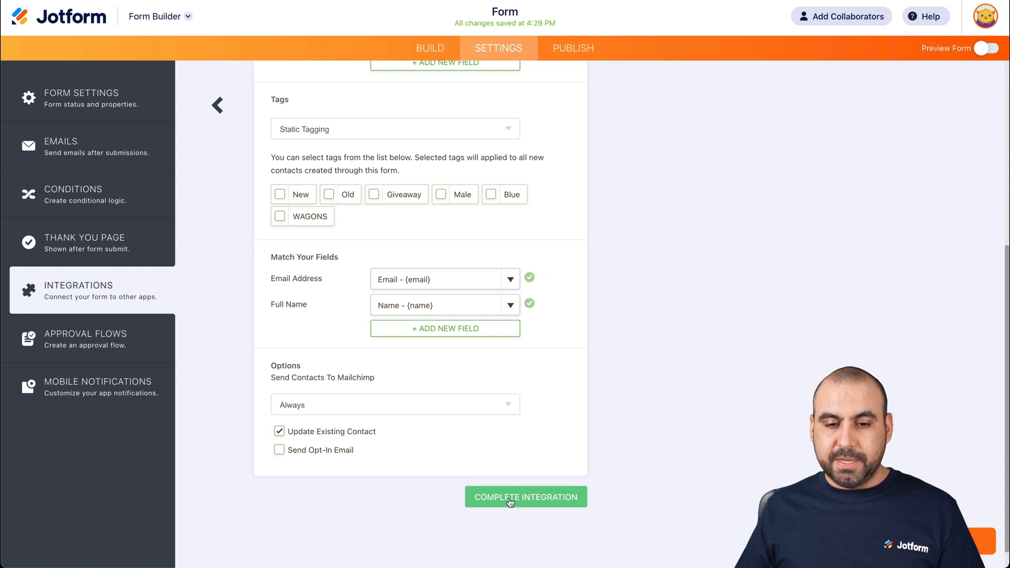
click(526, 497)
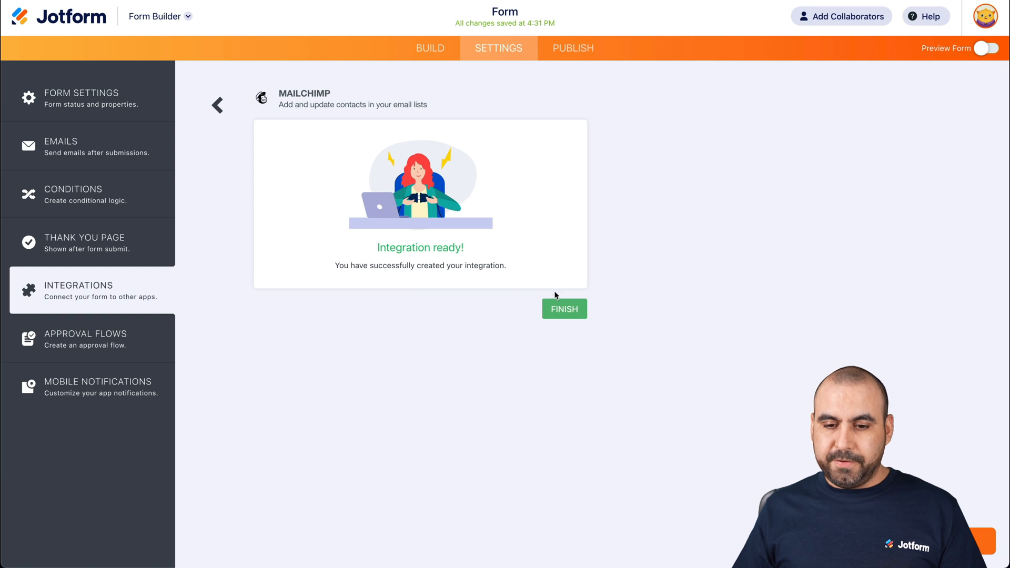
click(563, 308)
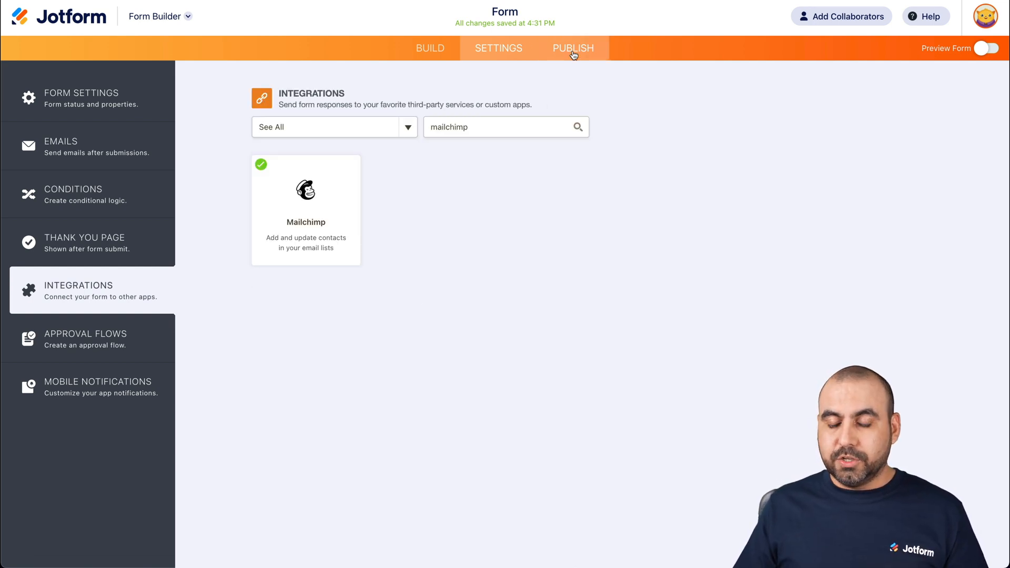
Go to Publish and open the live form in a new tab.
click(573, 48)
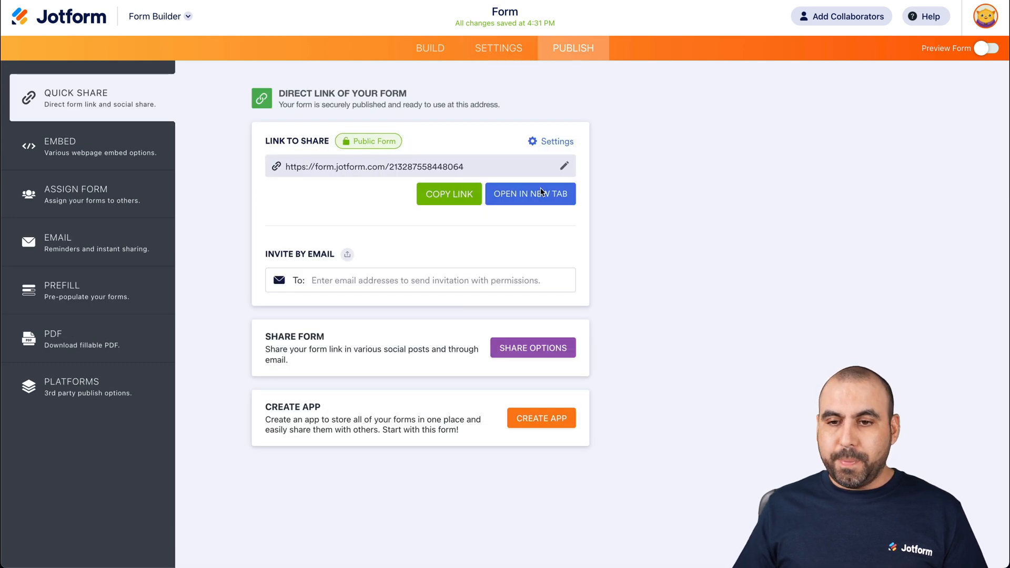
click(530, 194)
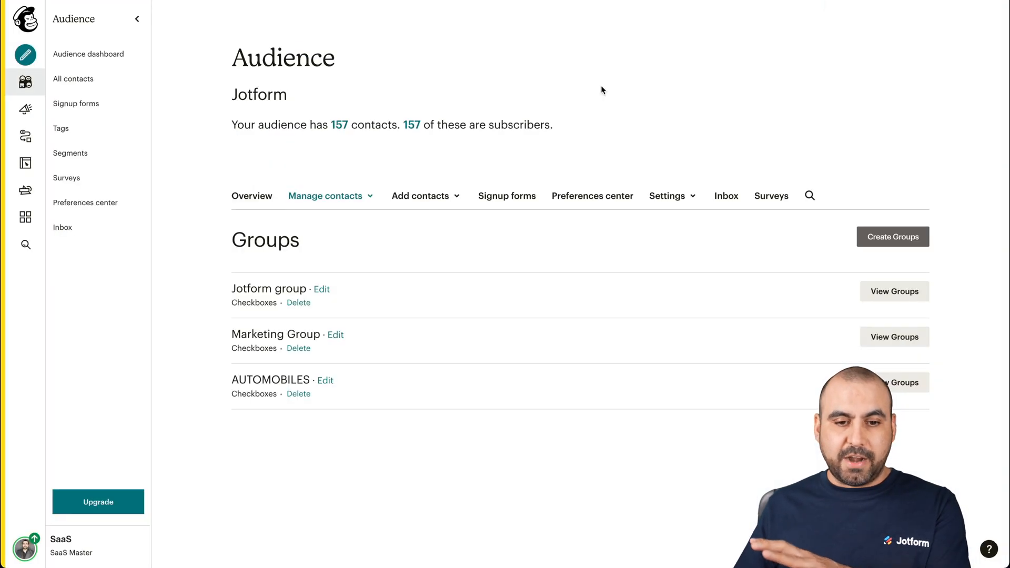
mouse_move(25, 82)
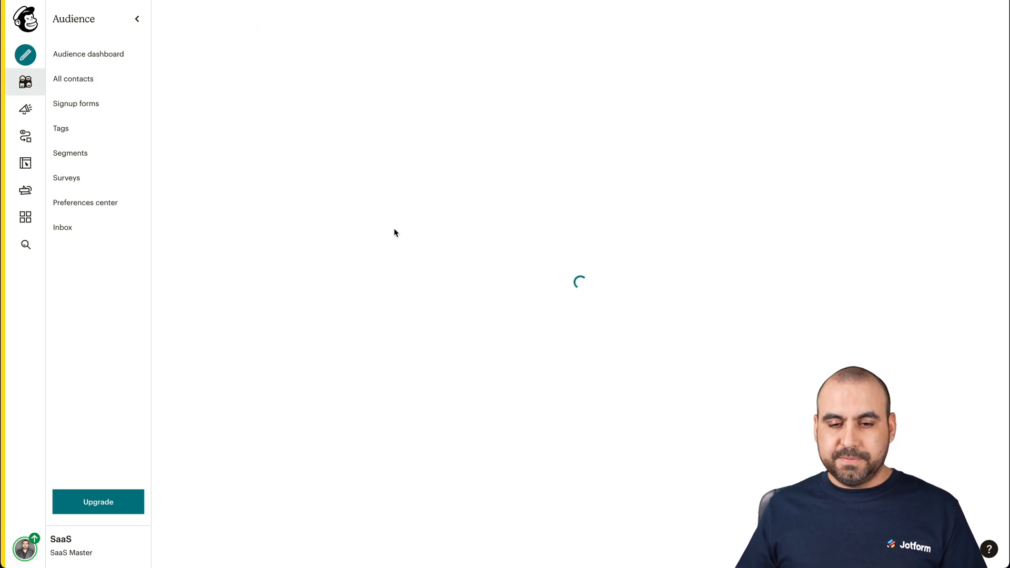
View the Jotform audience's contacts in Mailchimp to check its groups.
click(72, 79)
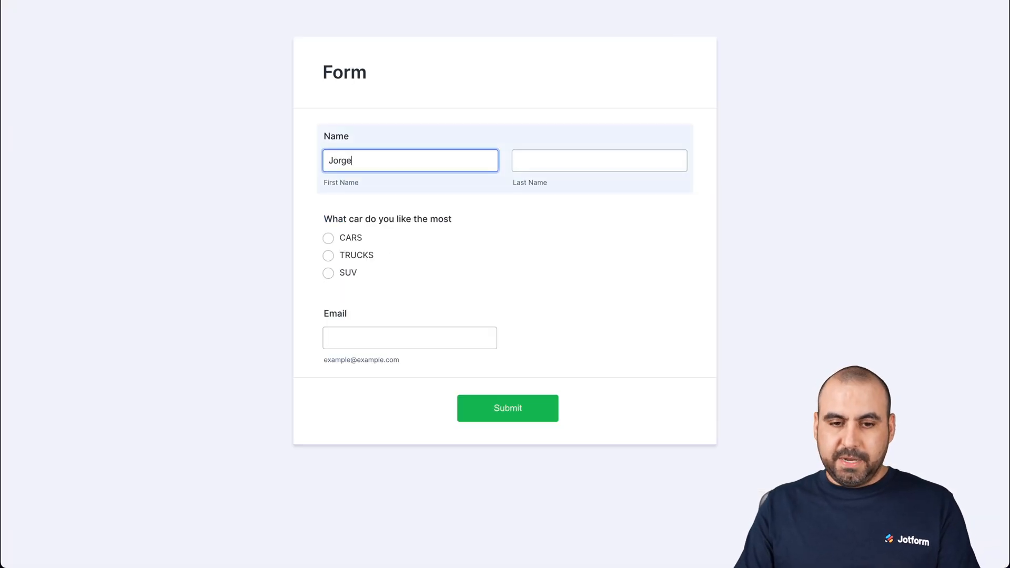
text(Aguilar)
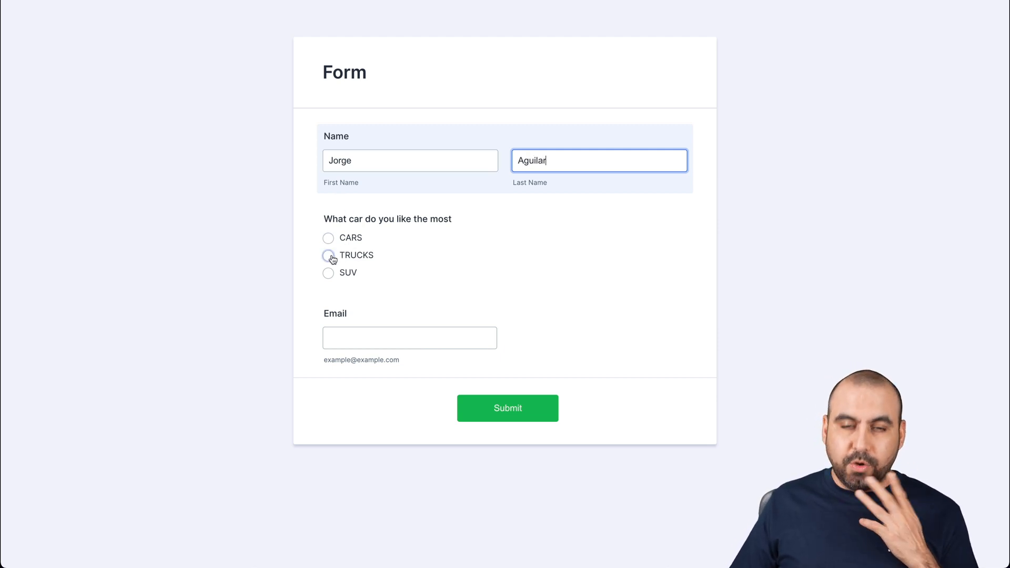
text(test@test.)
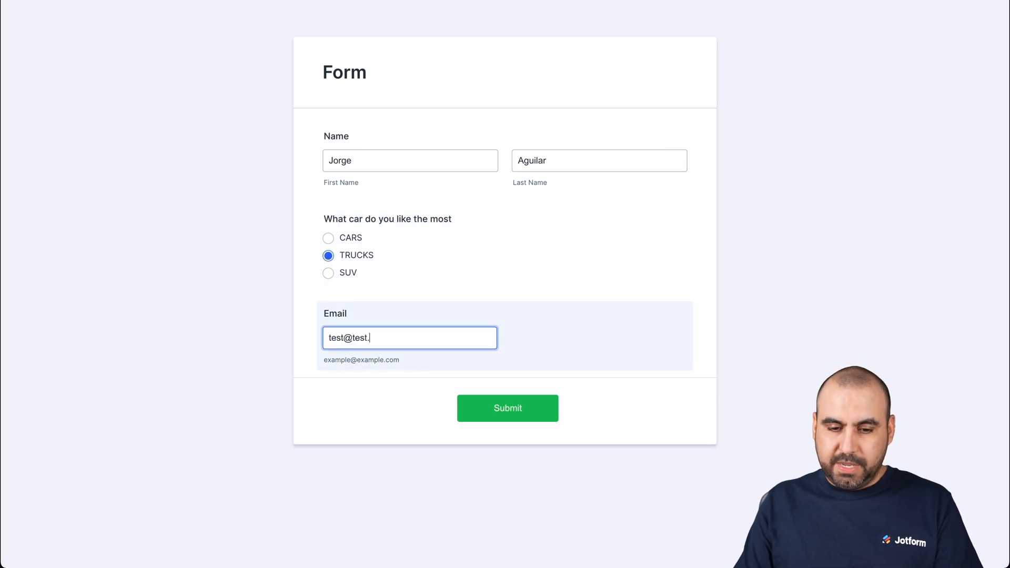
click(507, 409)
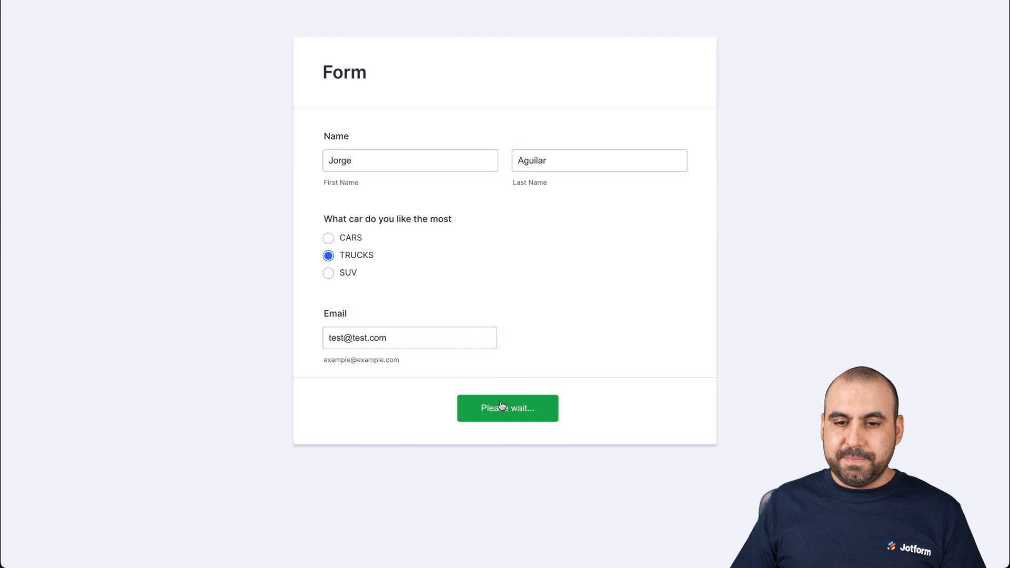
click(507, 408)
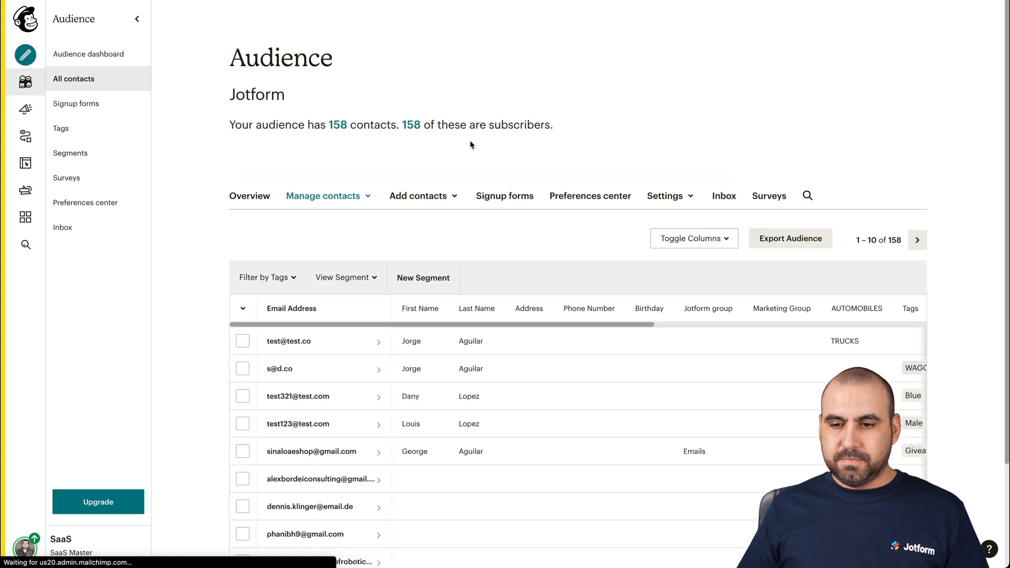
mouse_move(540, 369)
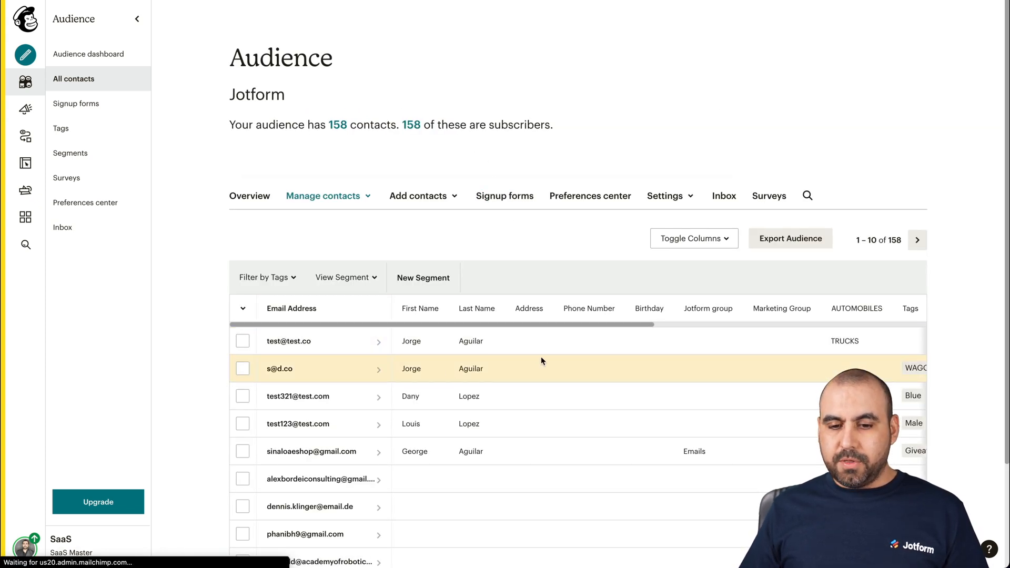